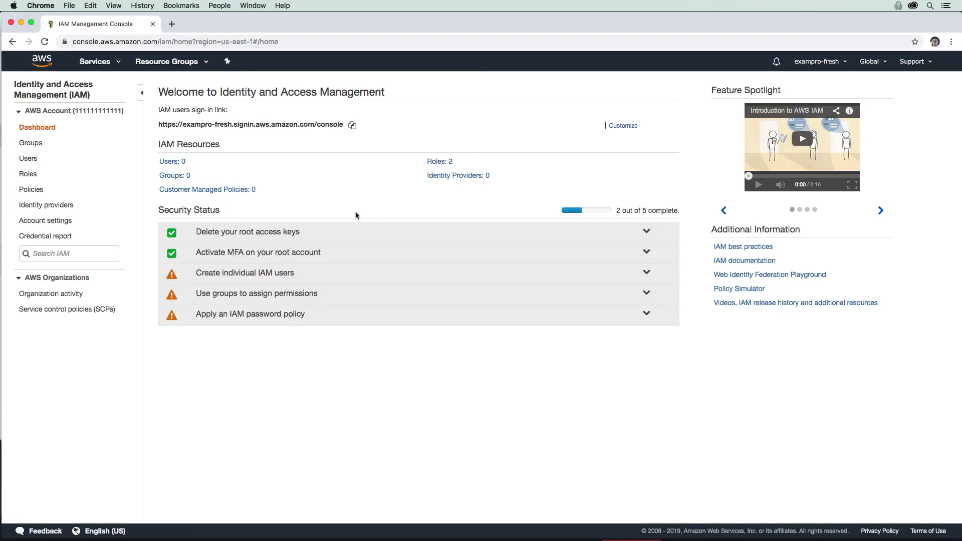
mouse_move(377, 232)
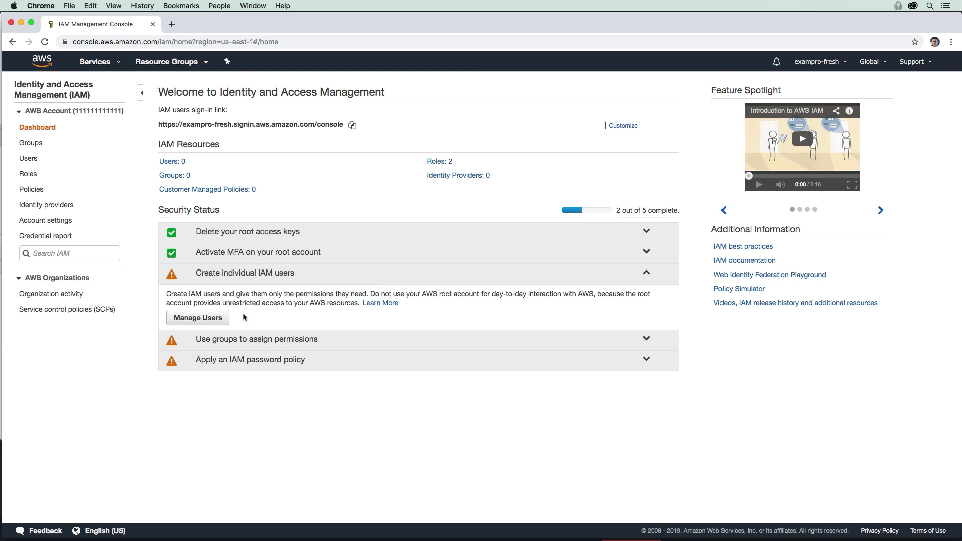
mouse_move(232, 320)
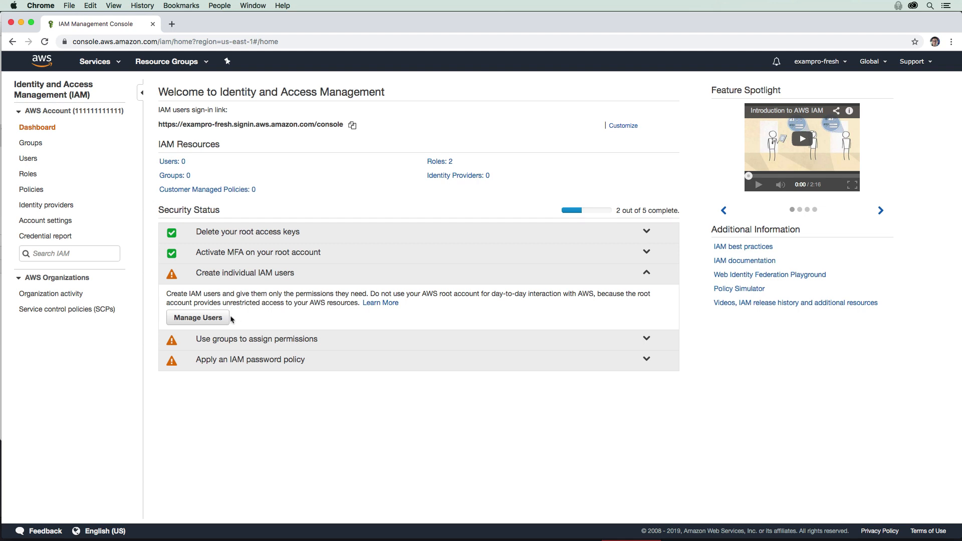
Show the IAM users list from the dashboard's 'Create individual IAM users' section.
click(198, 318)
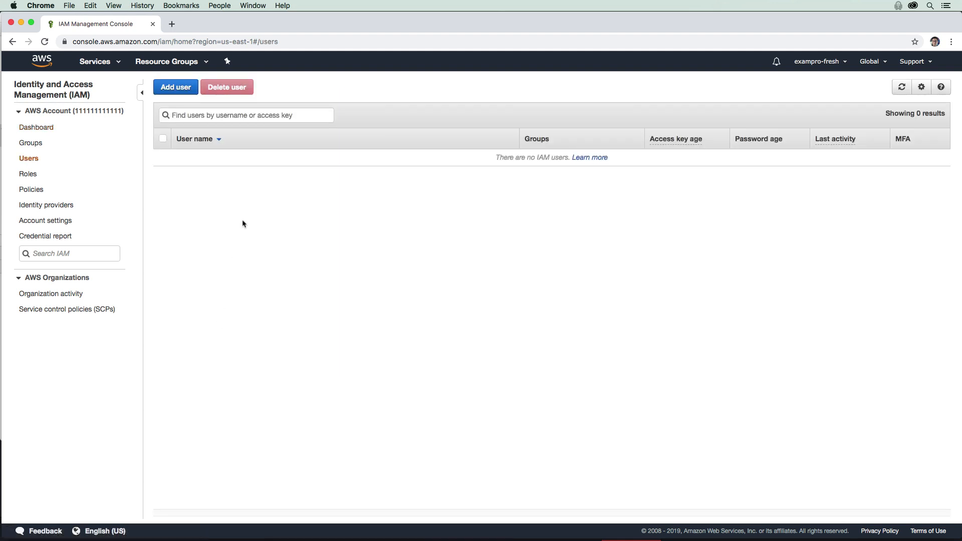
click(175, 87)
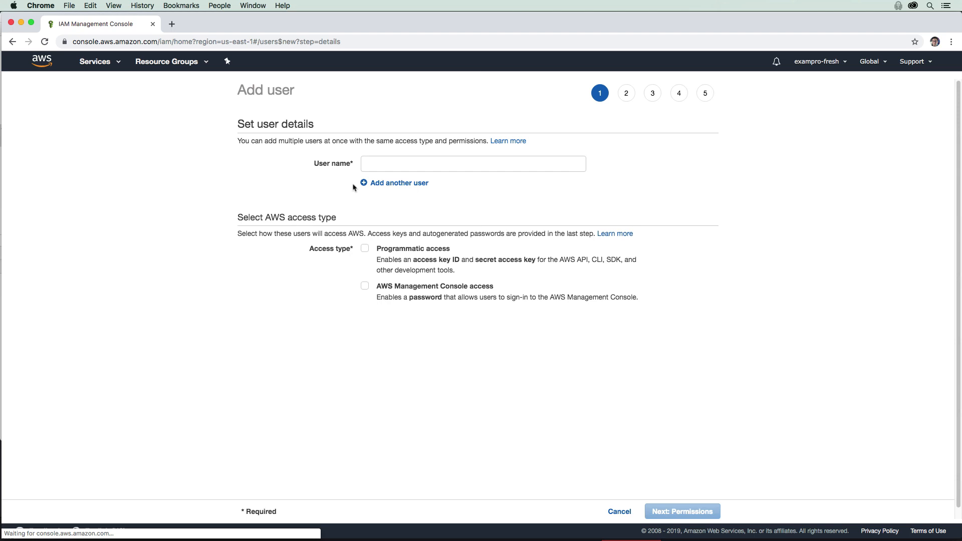
text(andrewbro)
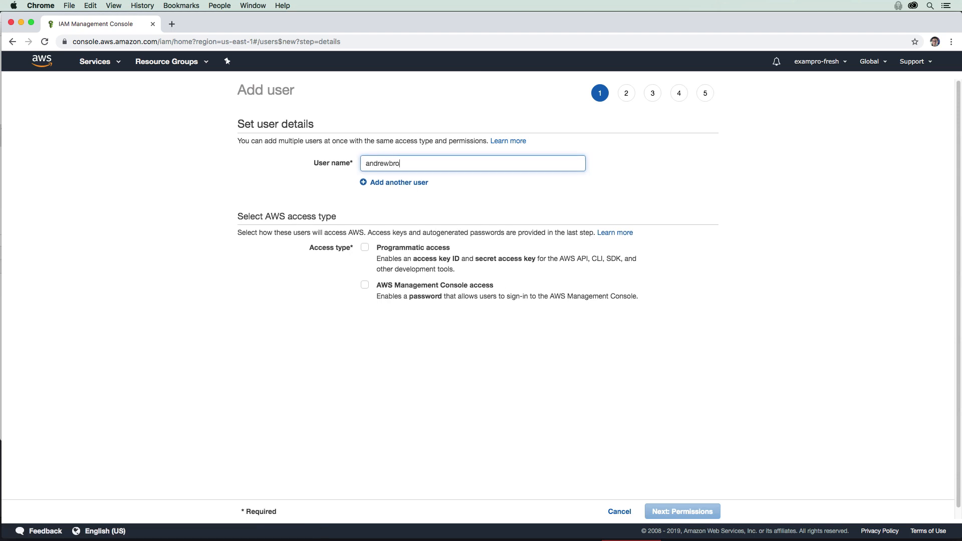
click(365, 247)
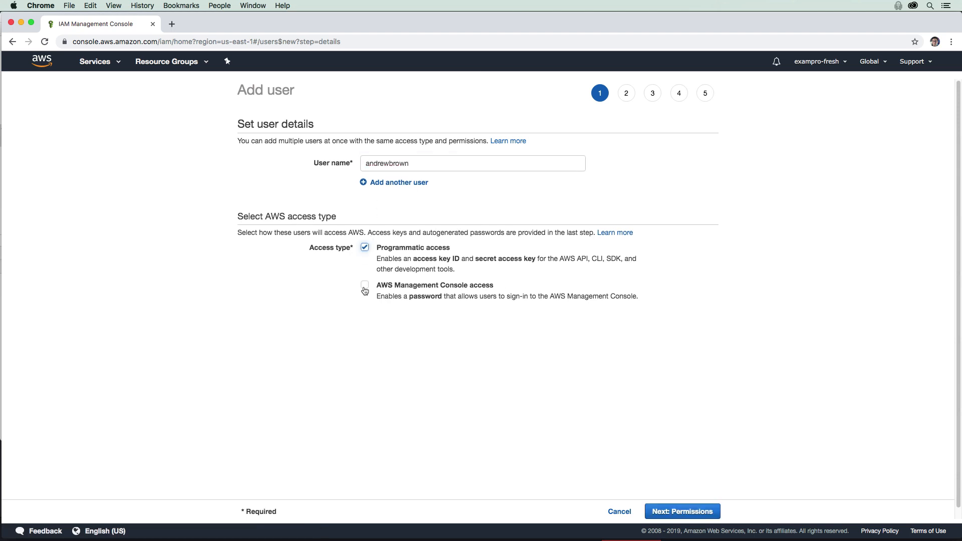
click(365, 285)
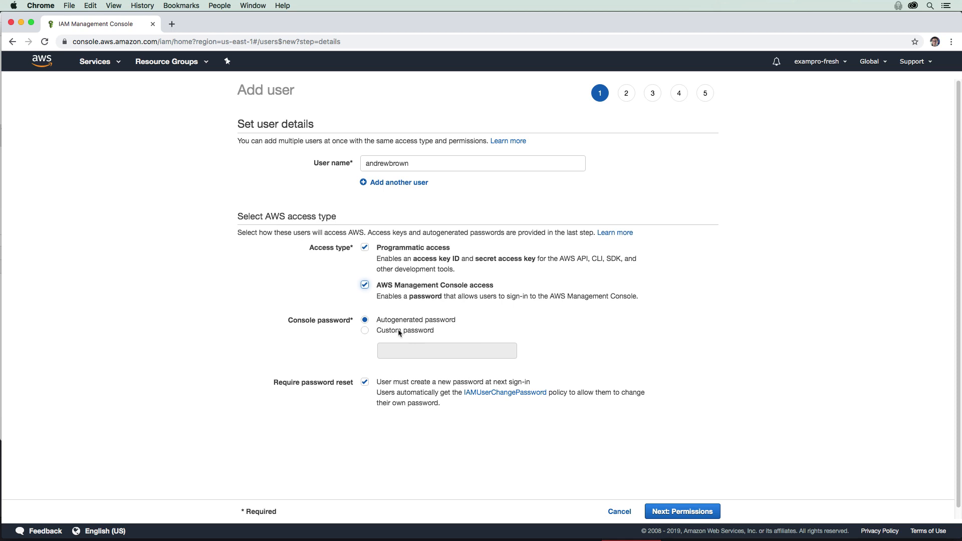
mouse_move(501, 327)
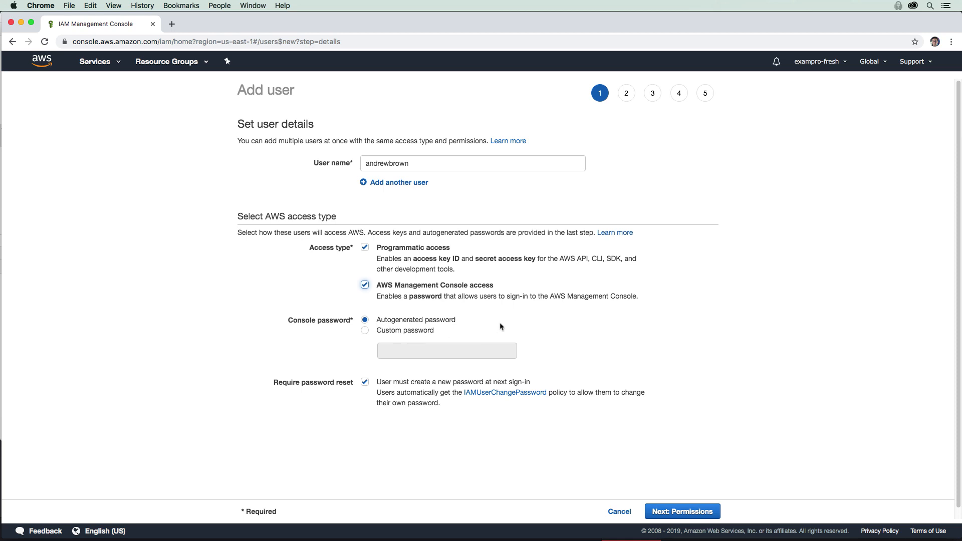
mouse_move(332, 404)
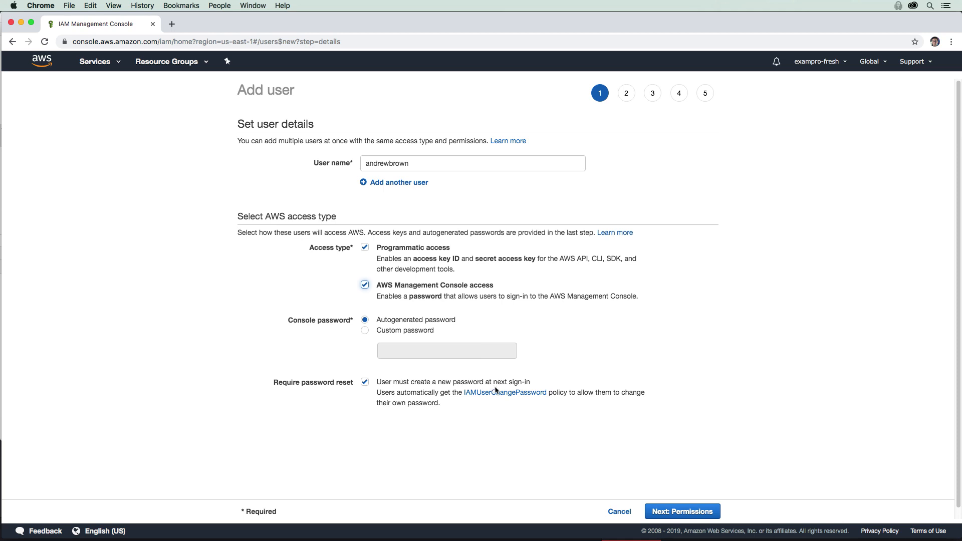
click(682, 511)
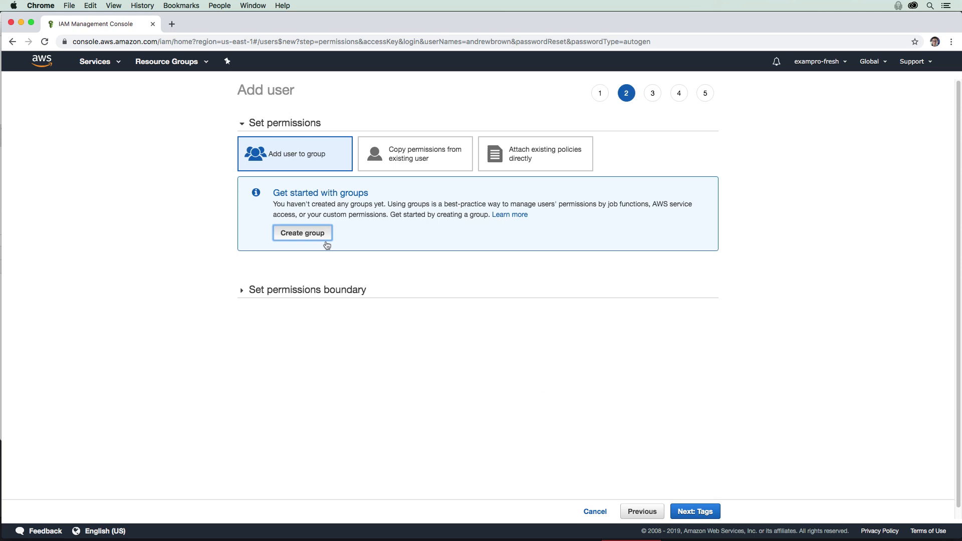
Create an 'Admins' group granted the AdministratorAccess policy.
click(302, 233)
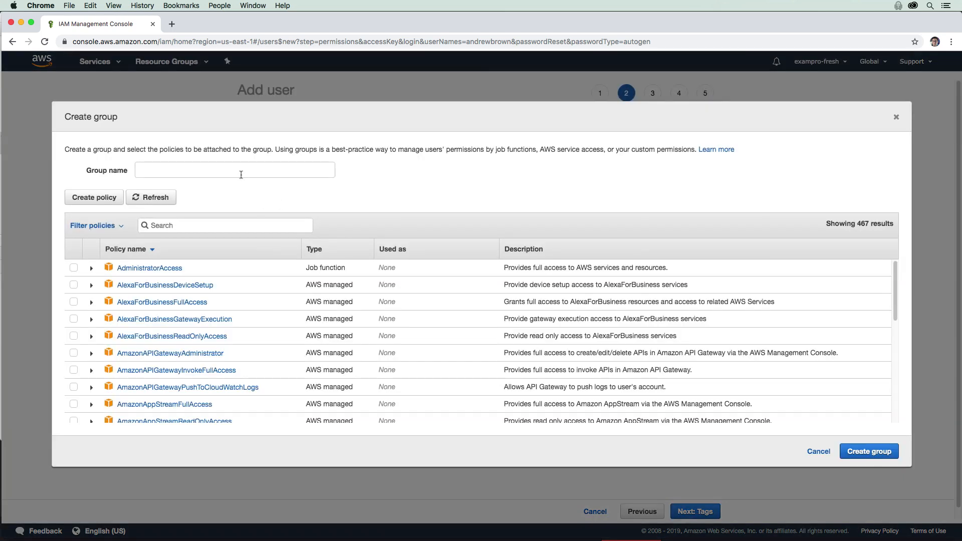
text(Admins)
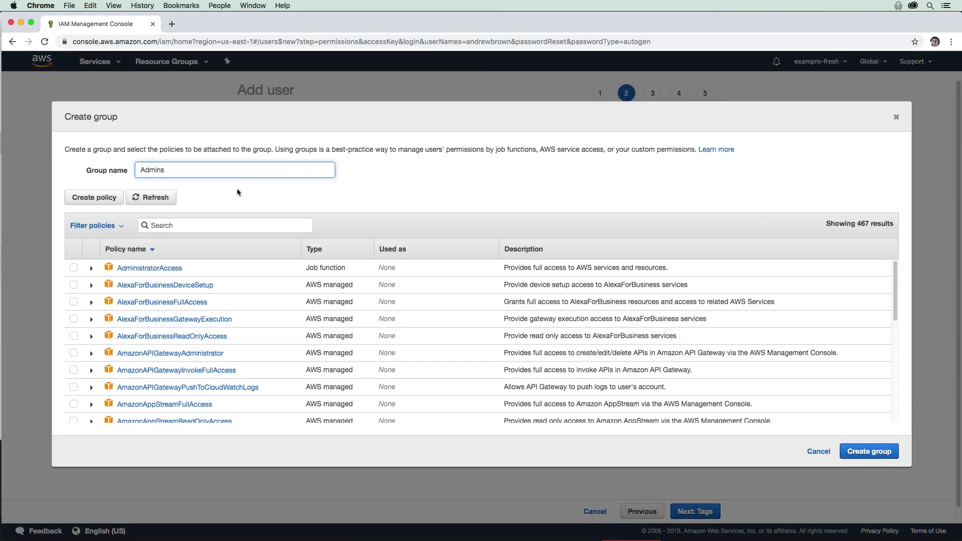
click(73, 267)
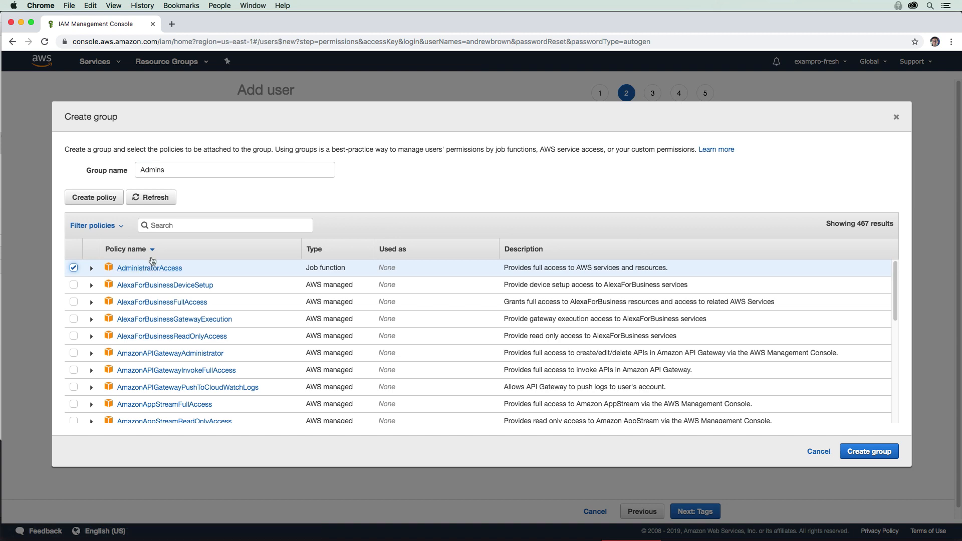
mouse_move(575, 262)
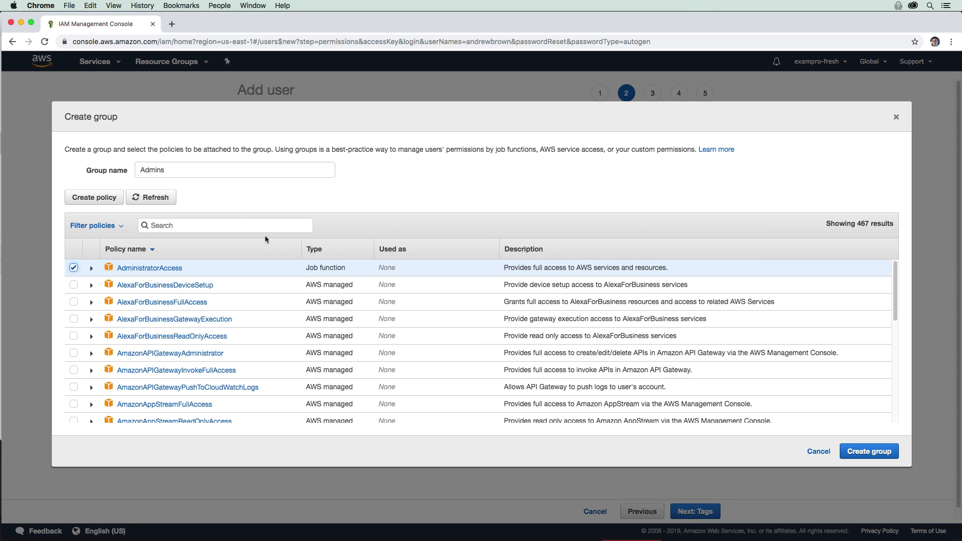
text(pow)
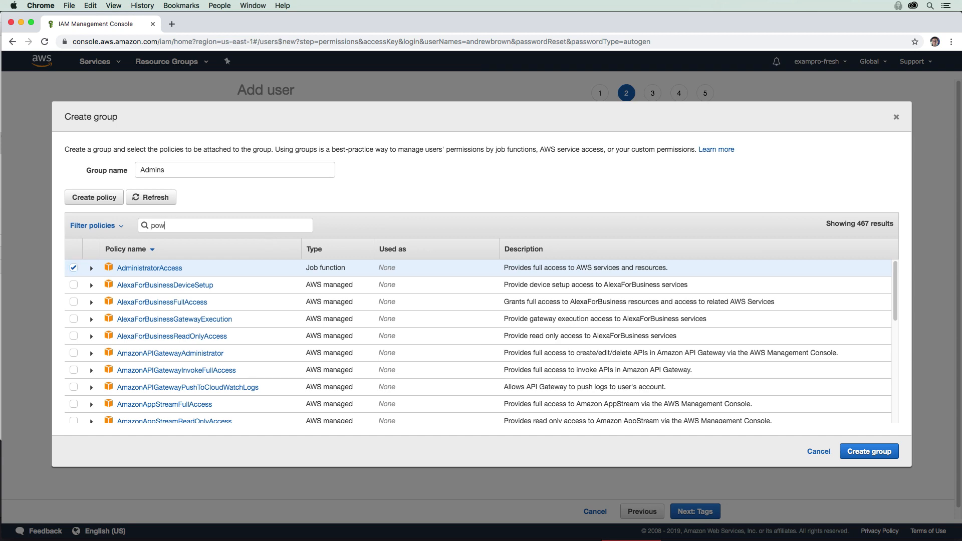
text(er)
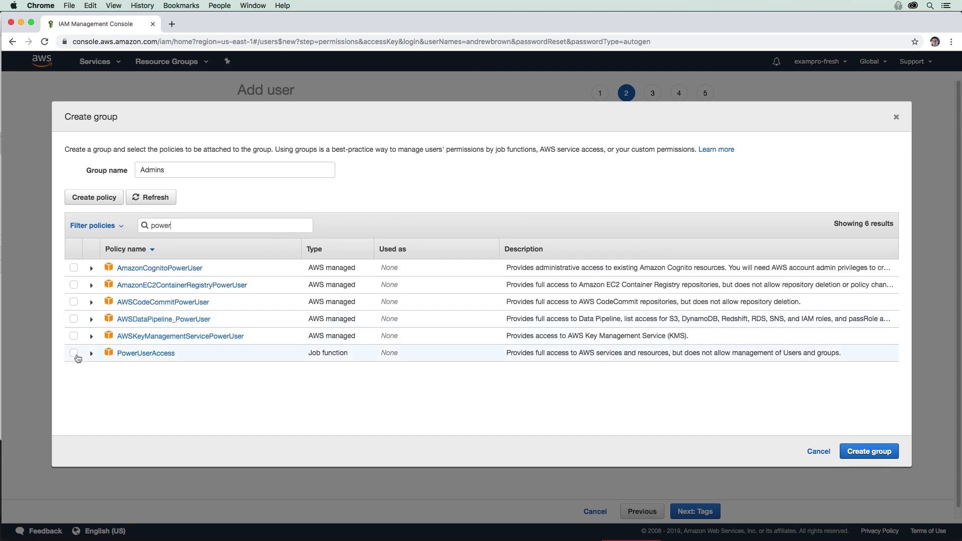
mouse_move(529, 360)
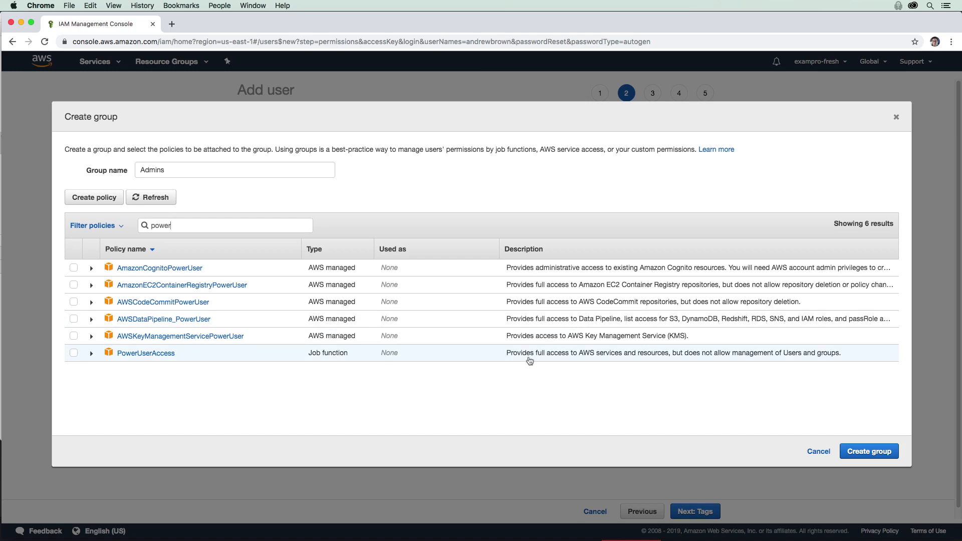
mouse_move(634, 357)
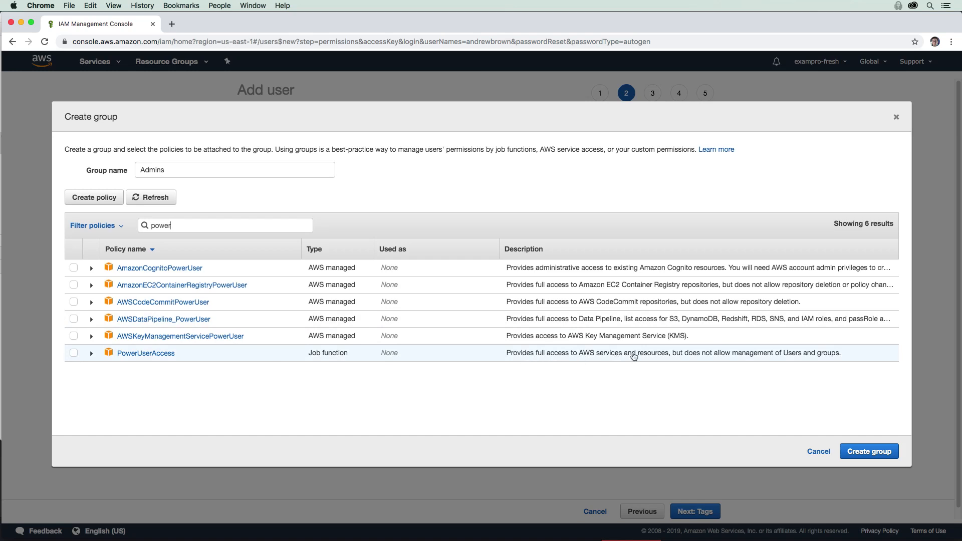
mouse_move(716, 362)
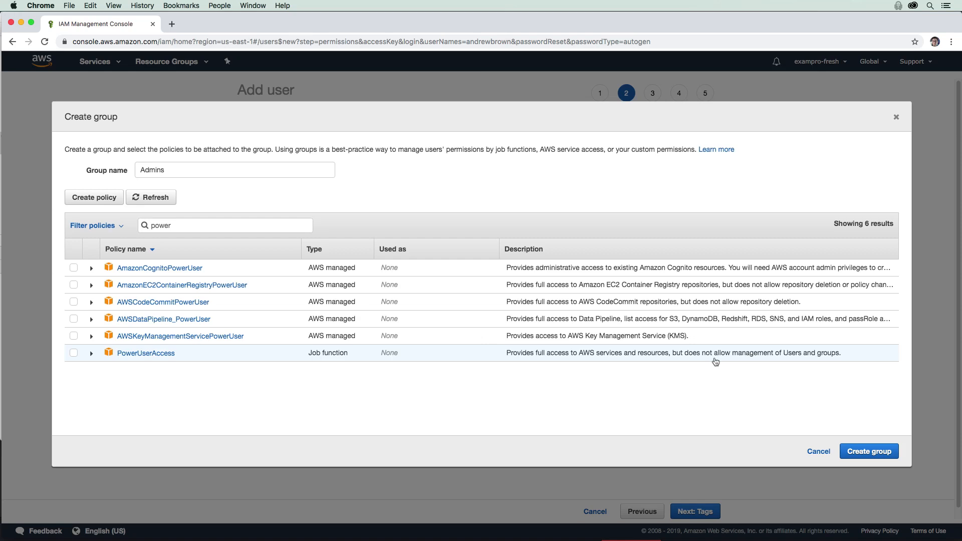
mouse_move(748, 359)
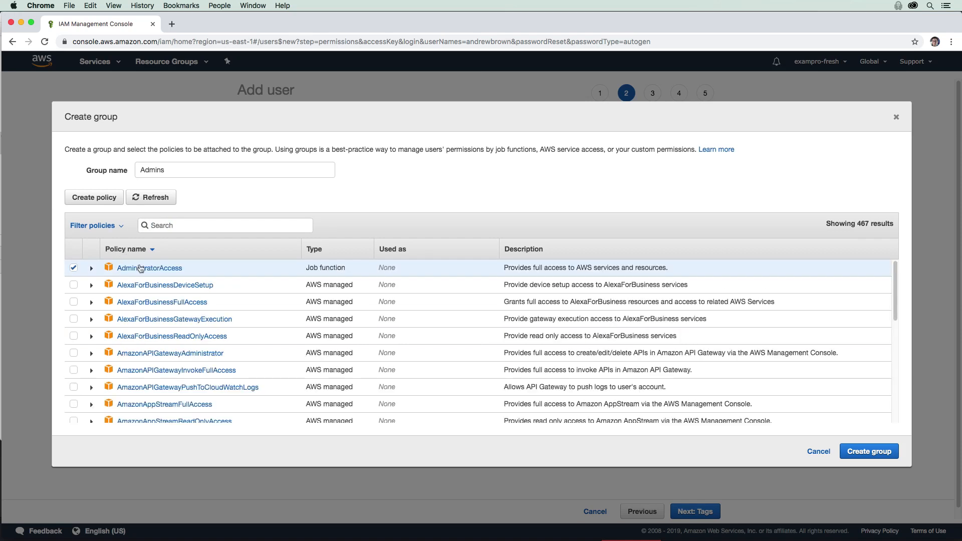
click(868, 451)
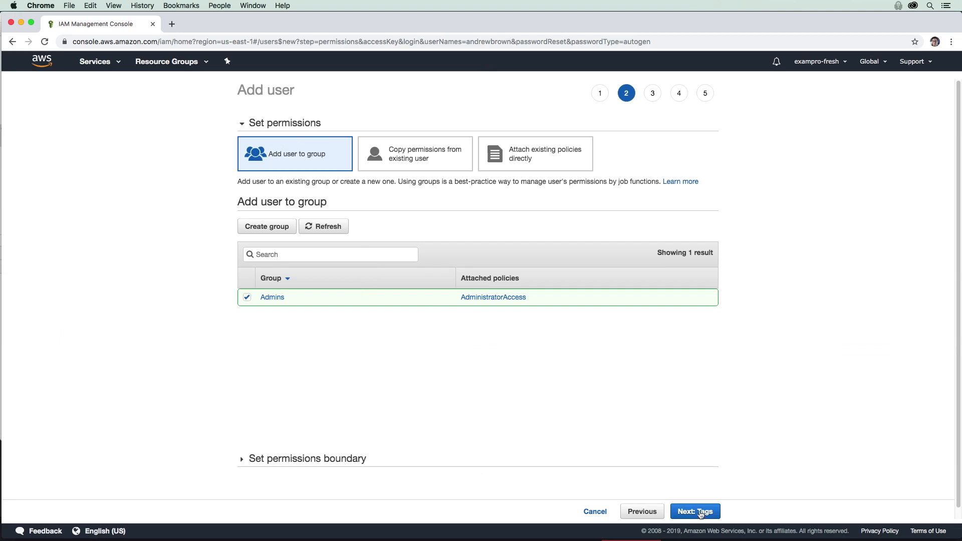
Advance through review with the user in Admins and create the user.
click(693, 511)
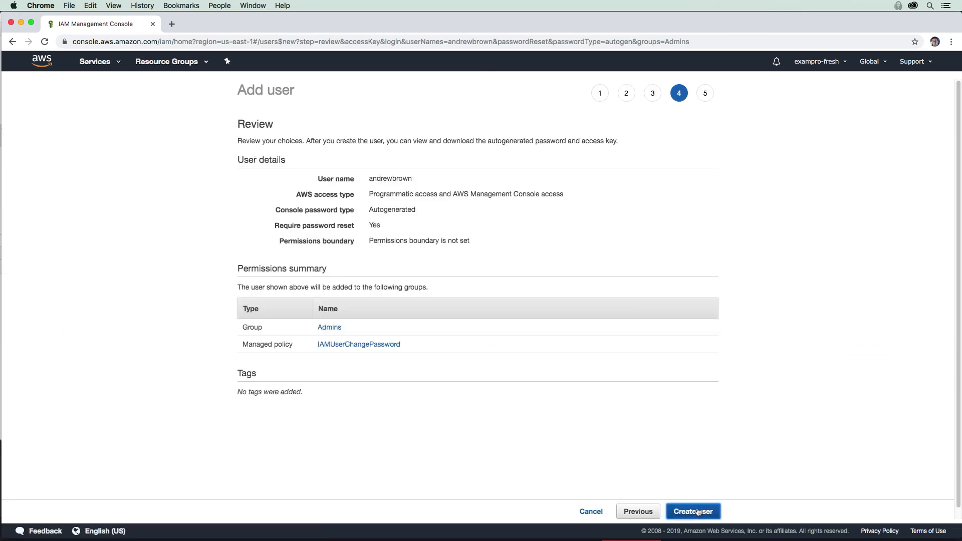
click(693, 511)
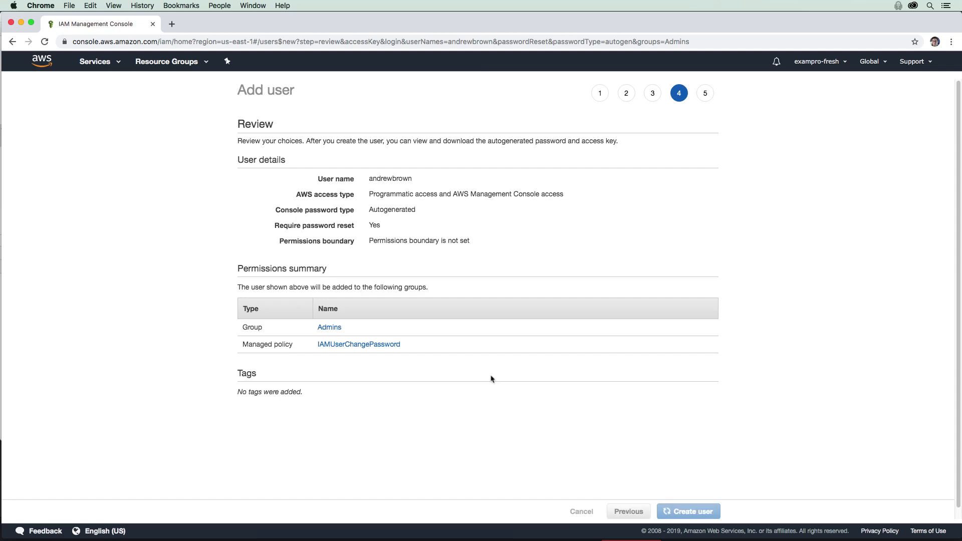
Reveal the new user's secret access key and autogenerated password on the success page.
click(688, 511)
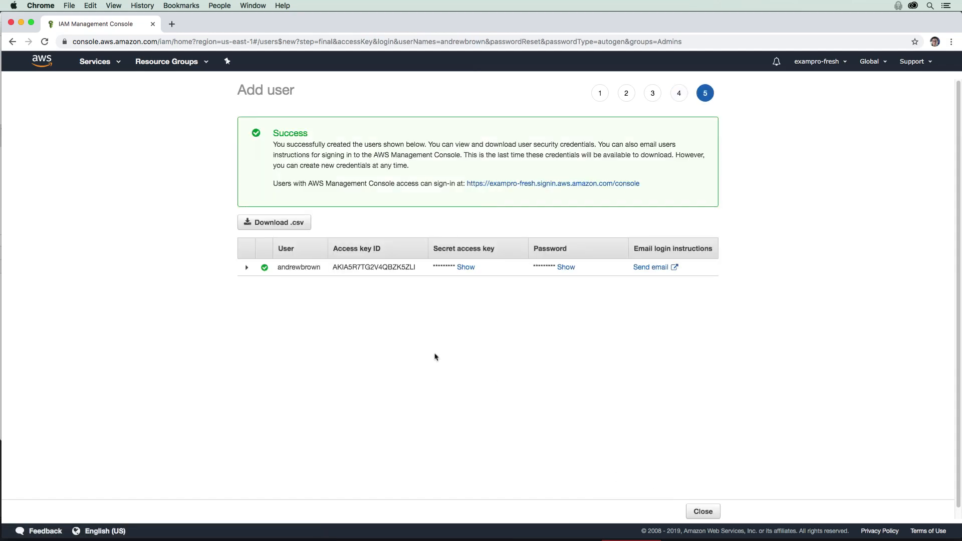
mouse_move(505, 283)
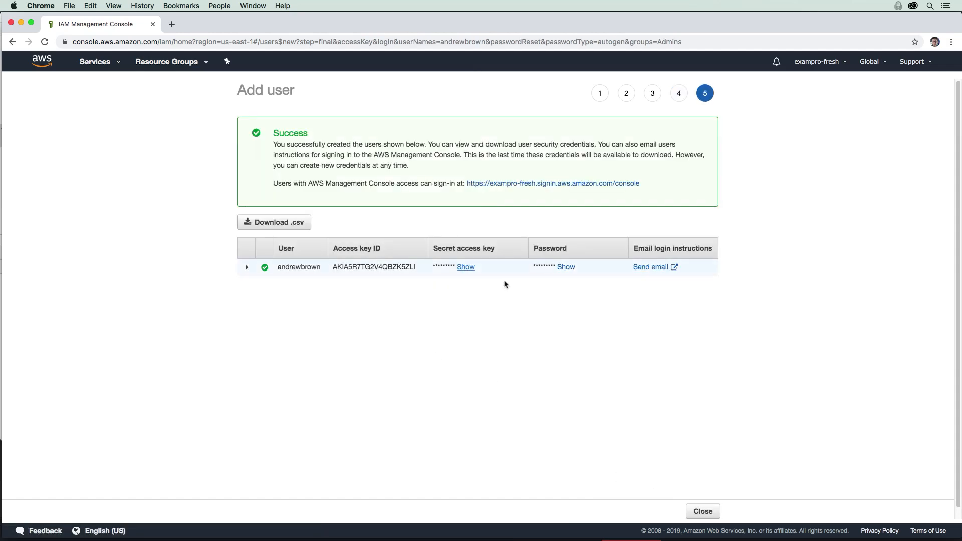
click(466, 267)
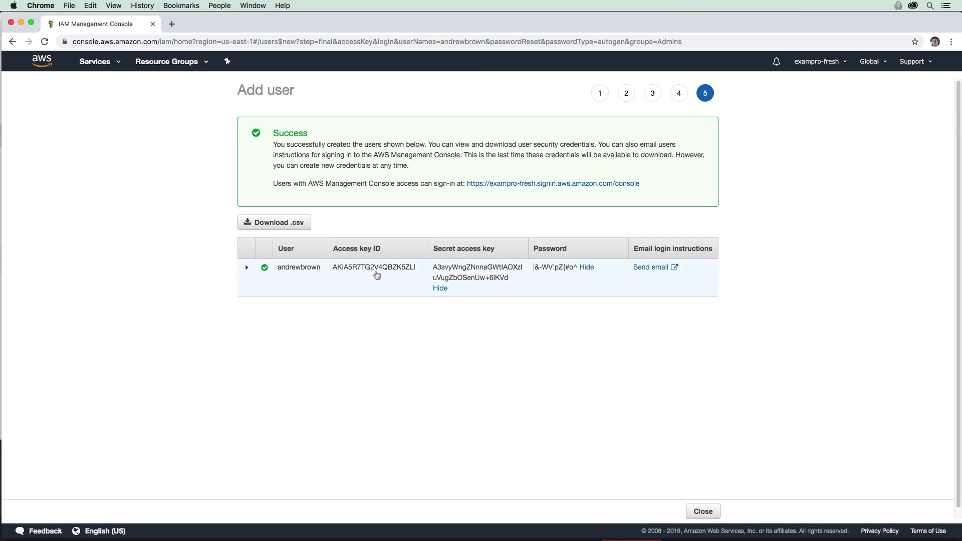
mouse_move(439, 321)
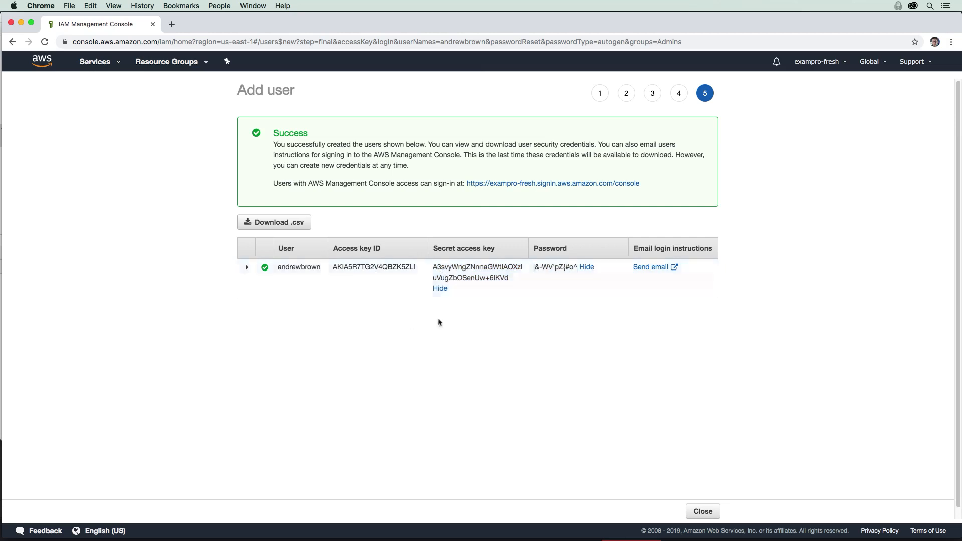
mouse_move(491, 363)
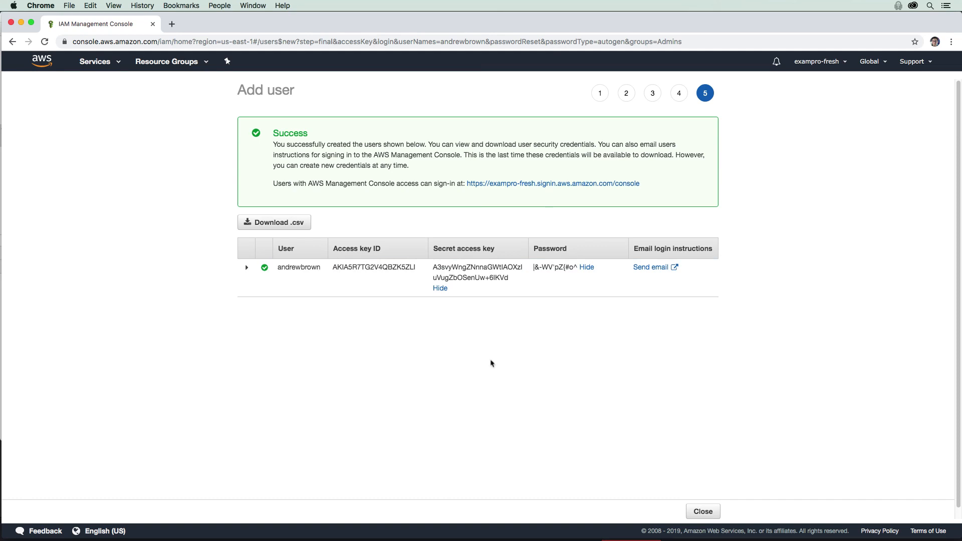
mouse_move(554, 301)
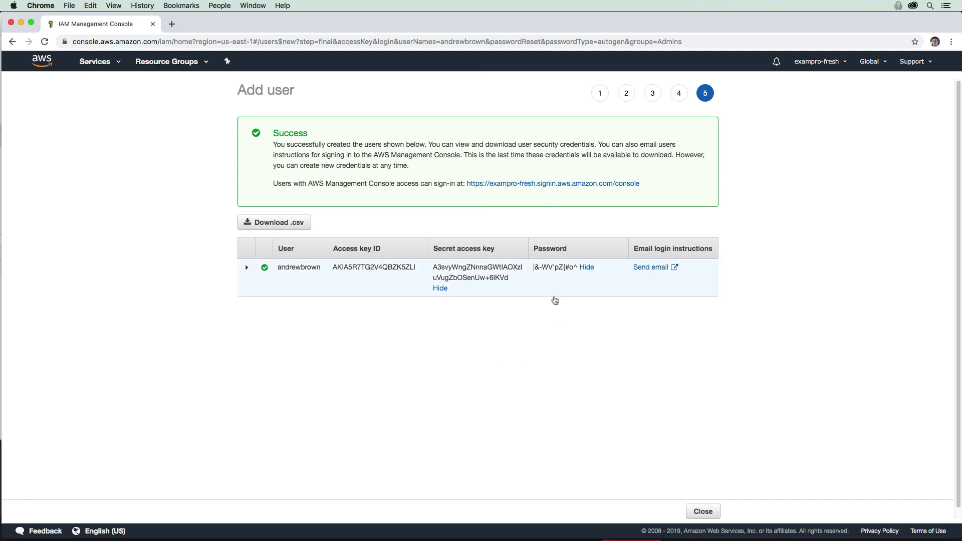
mouse_move(488, 315)
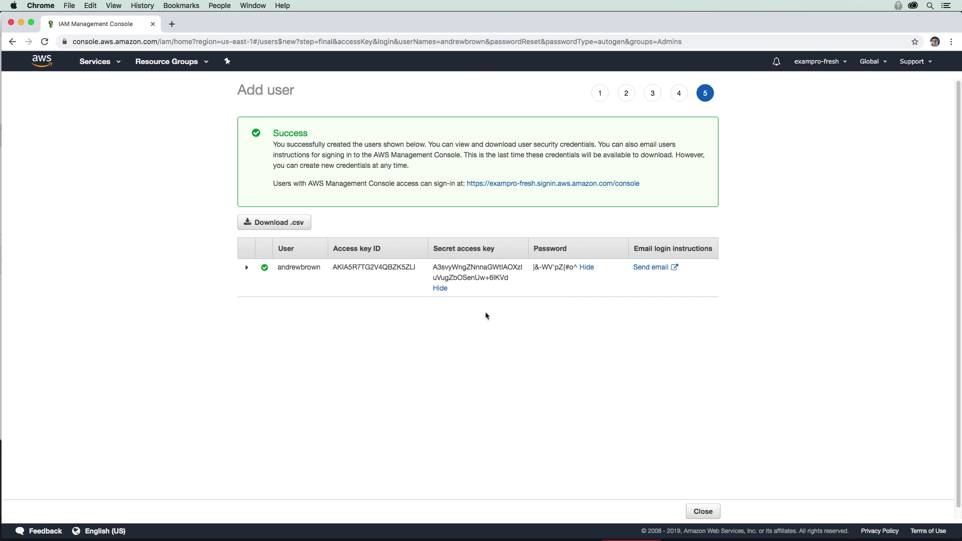
mouse_move(472, 324)
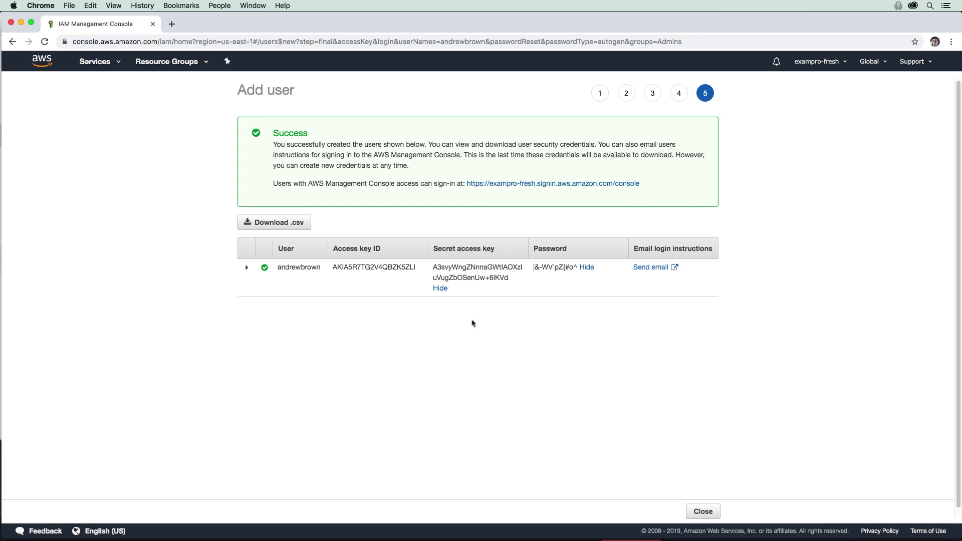
mouse_move(136, 113)
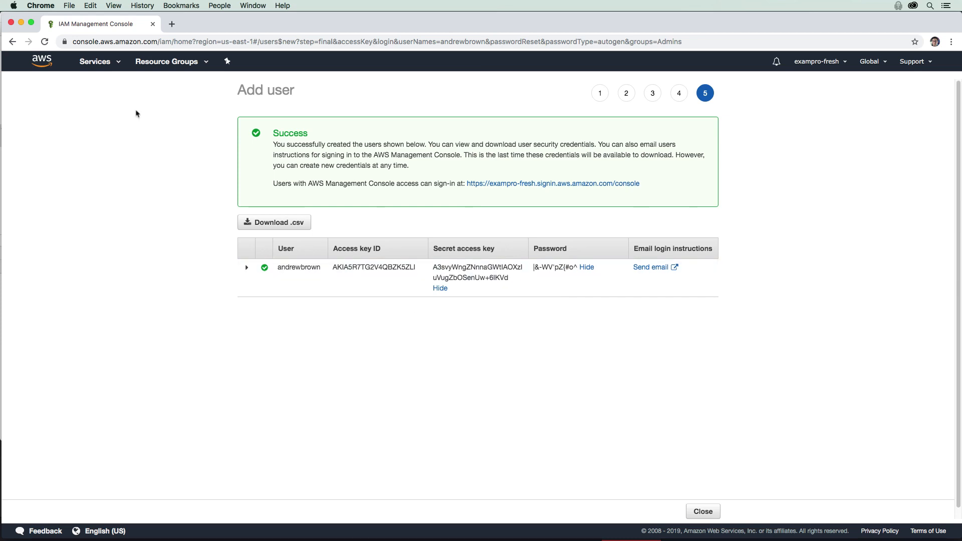
Return to the IAM dashboard via the Services menu search for 'iam'.
click(94, 62)
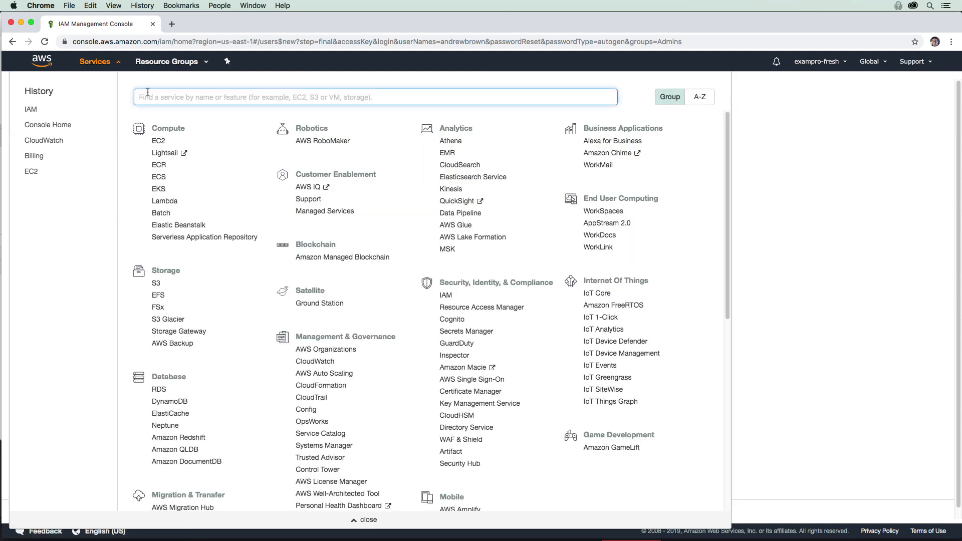
text(iam)
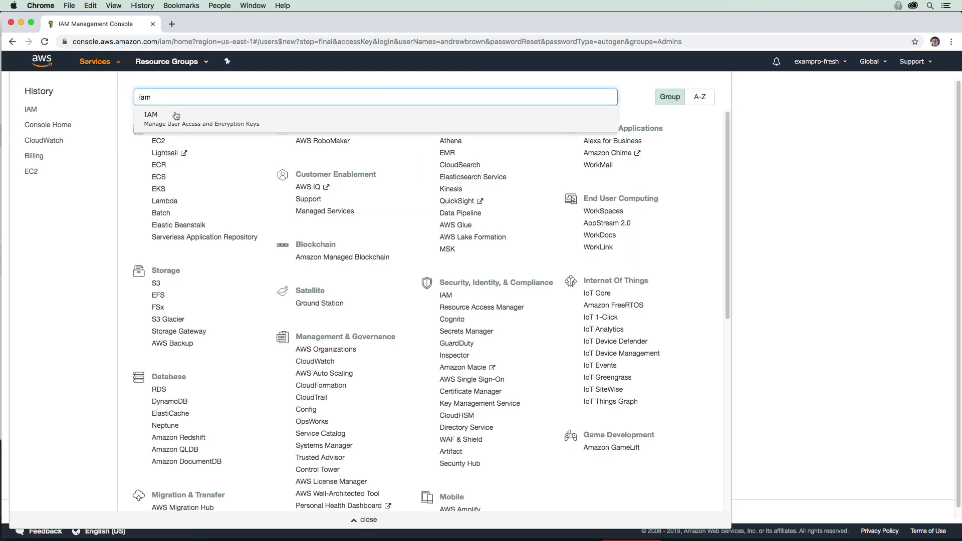
click(151, 114)
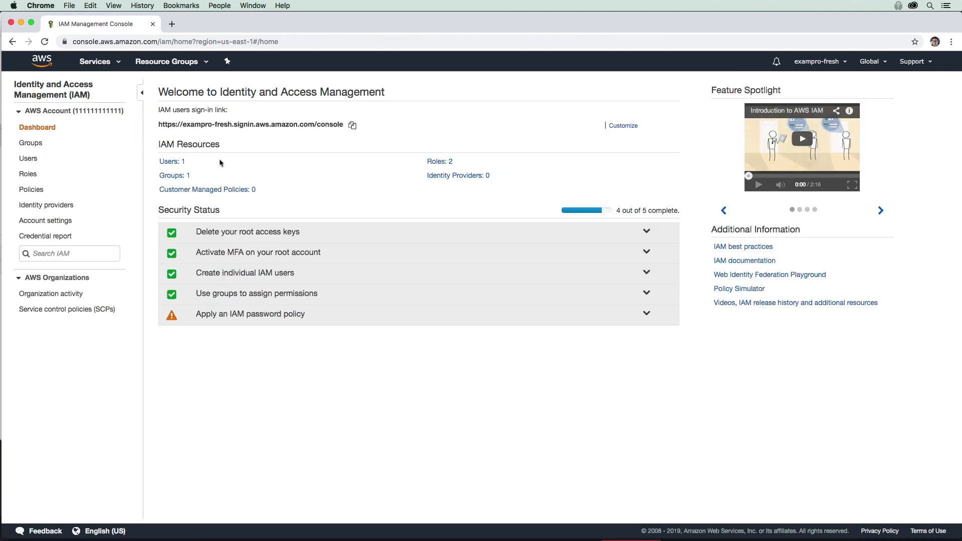
mouse_move(232, 167)
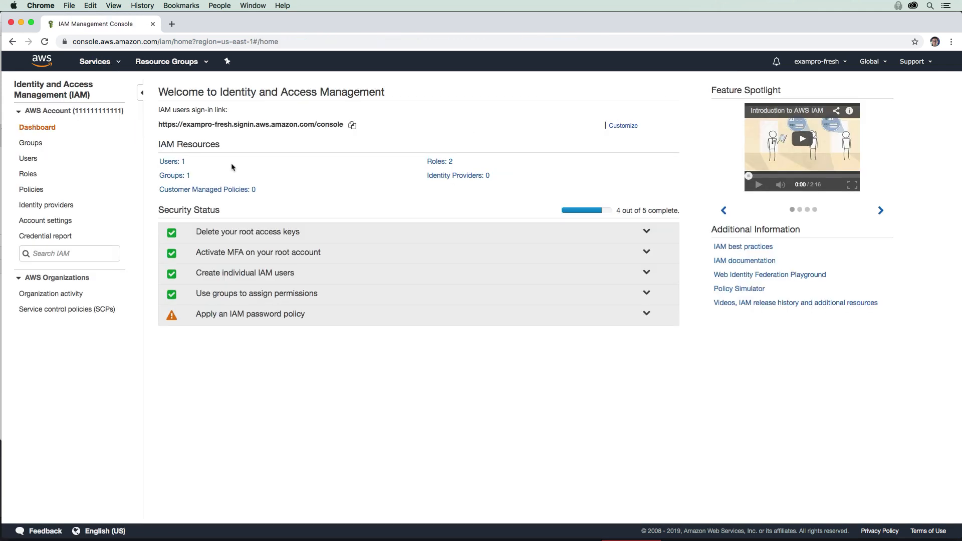
mouse_move(275, 184)
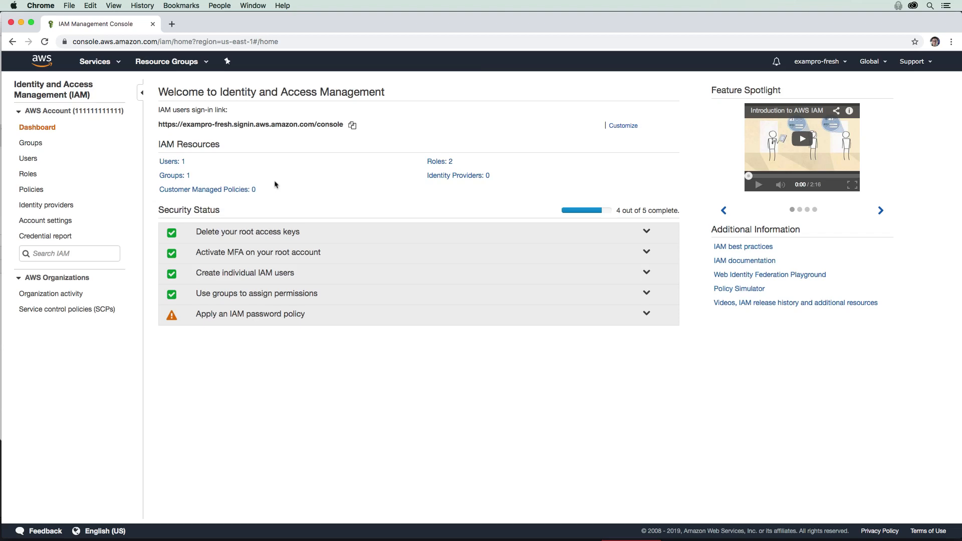
mouse_move(297, 294)
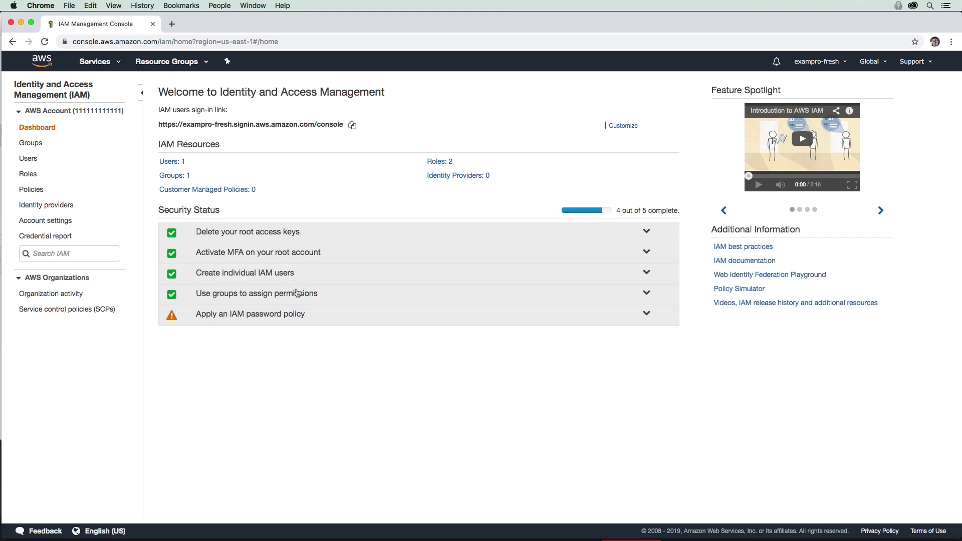
mouse_move(315, 315)
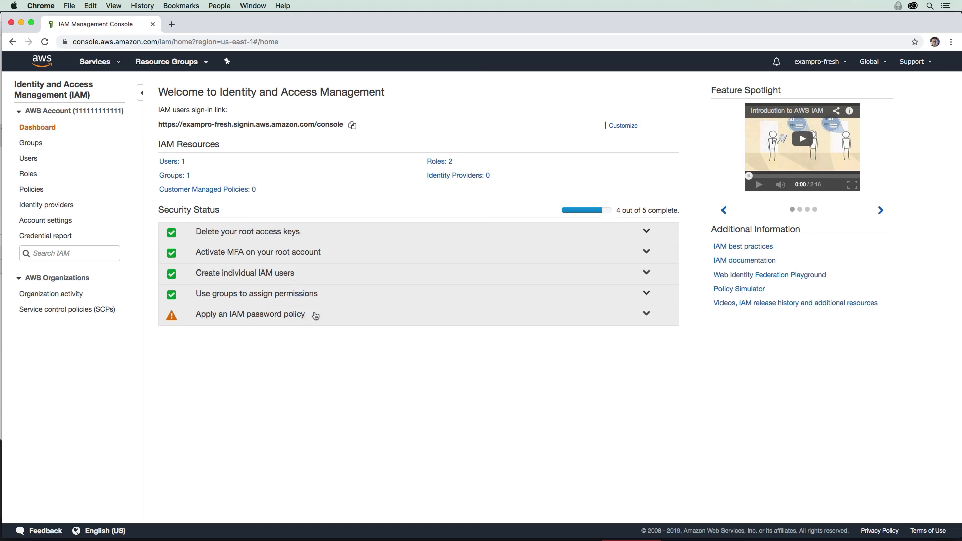
mouse_move(315, 258)
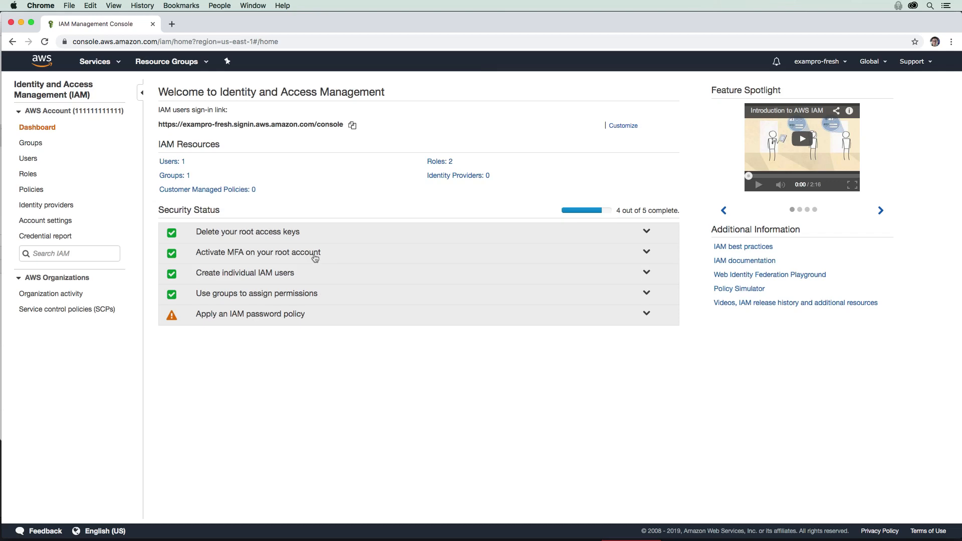
mouse_move(205, 323)
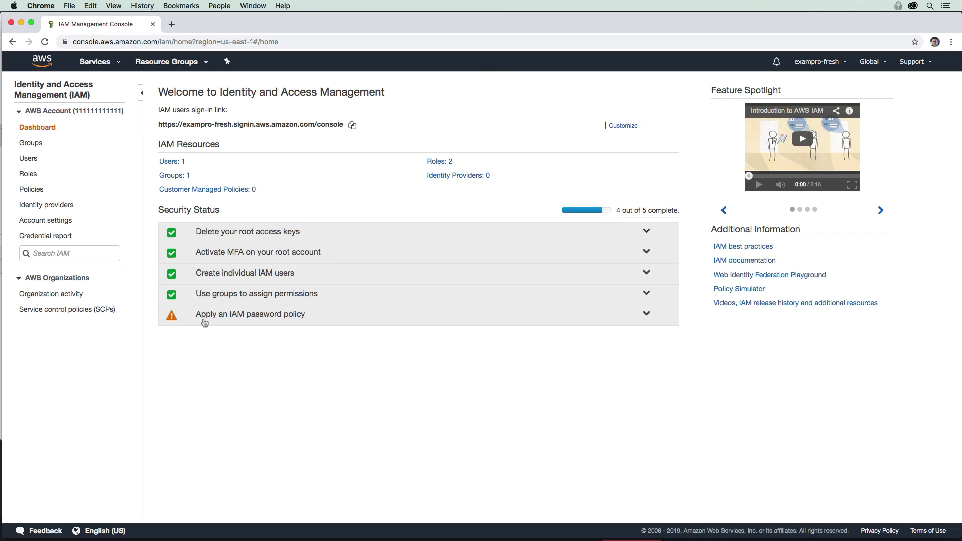
mouse_move(303, 262)
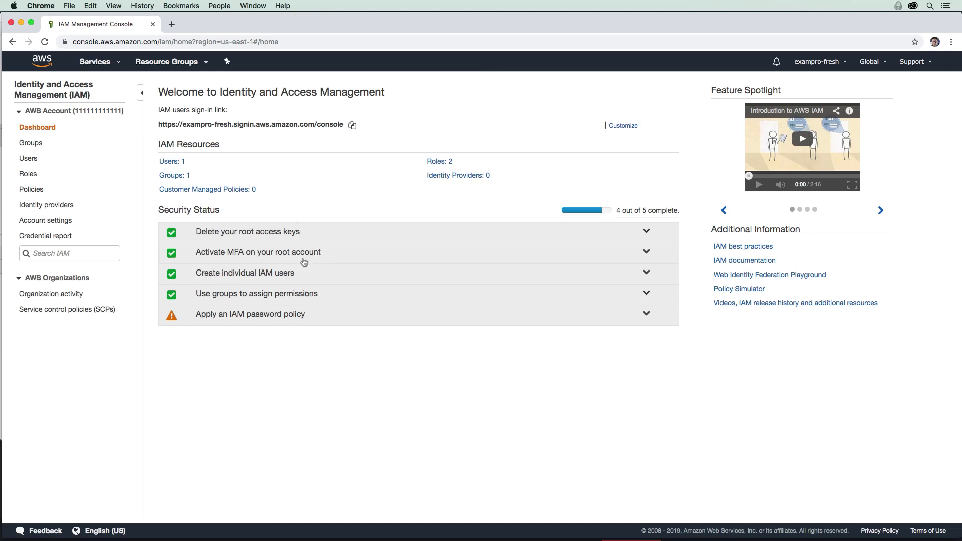
mouse_move(318, 157)
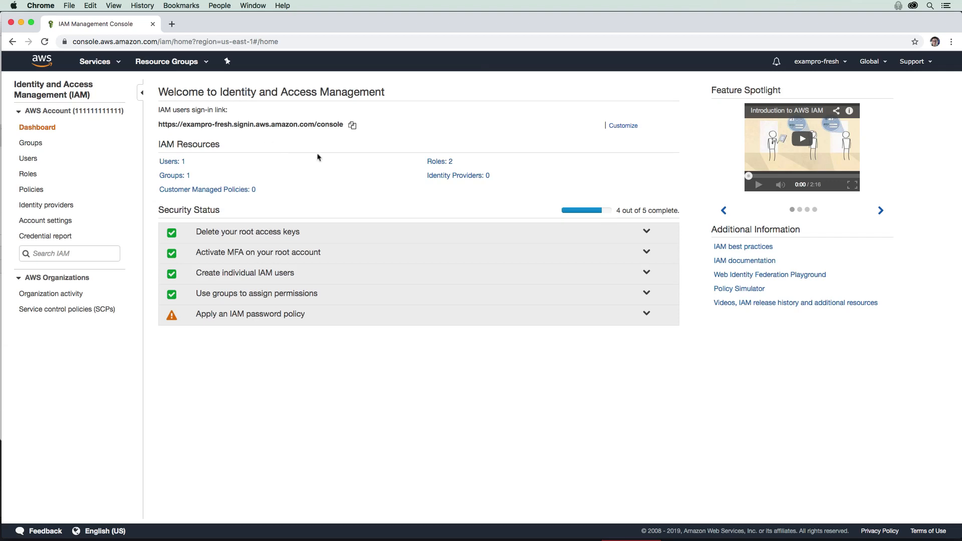
mouse_move(211, 136)
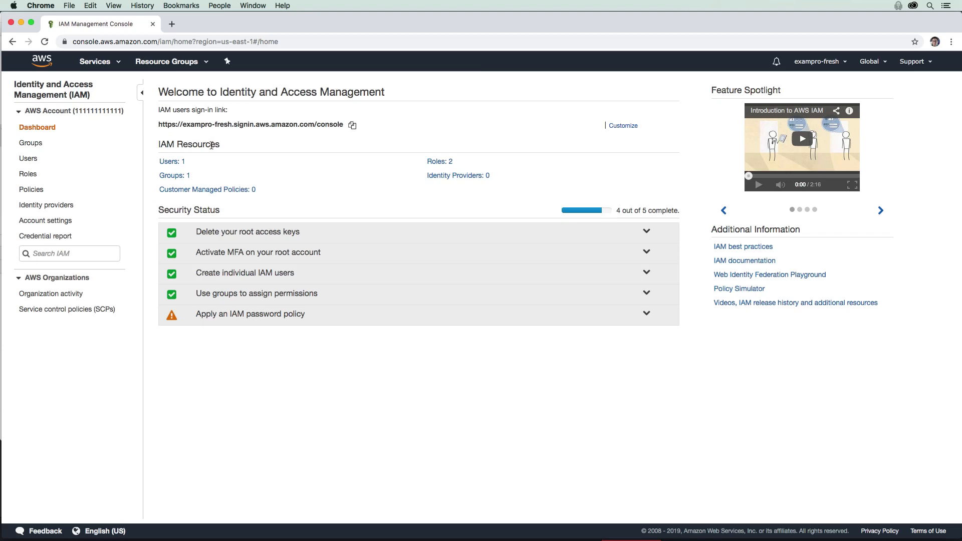
mouse_move(832, 63)
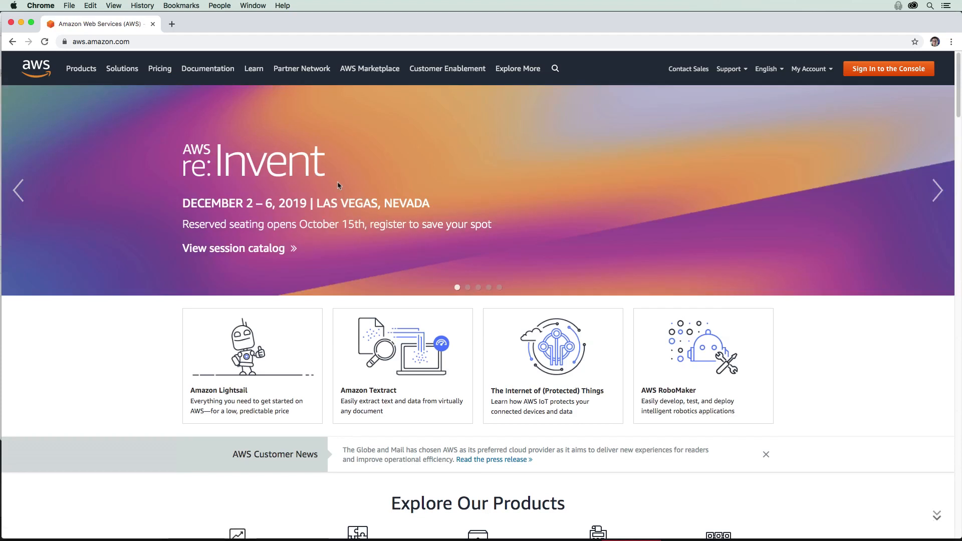
mouse_move(360, 148)
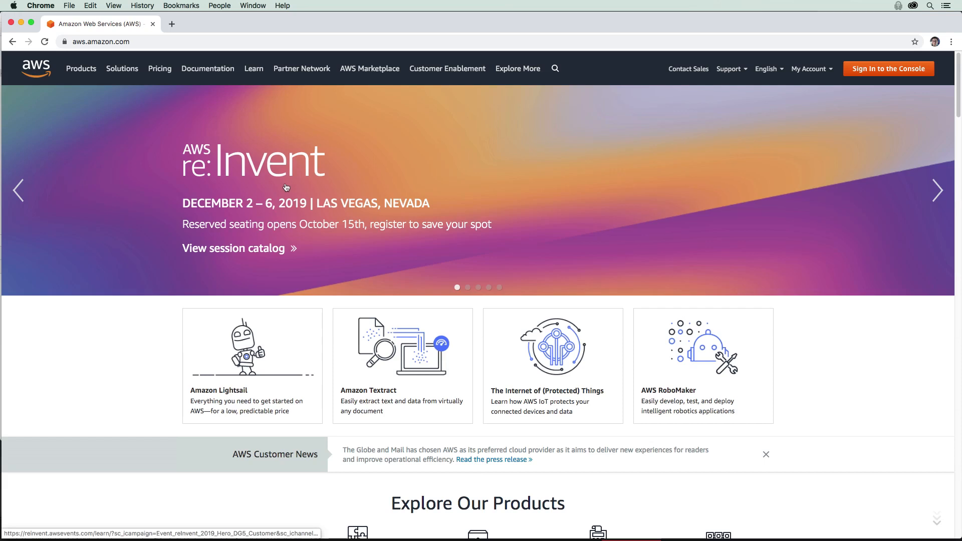
text(https://exampro-fresh.signin.aws.amazon.com/console)
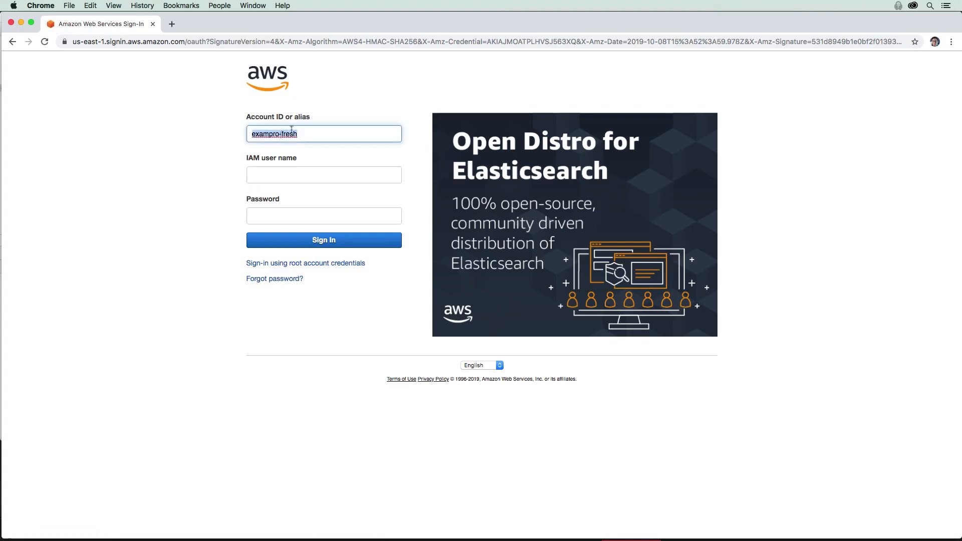
Sign in as the IAM user with the user name and temporary password.
click(323, 174)
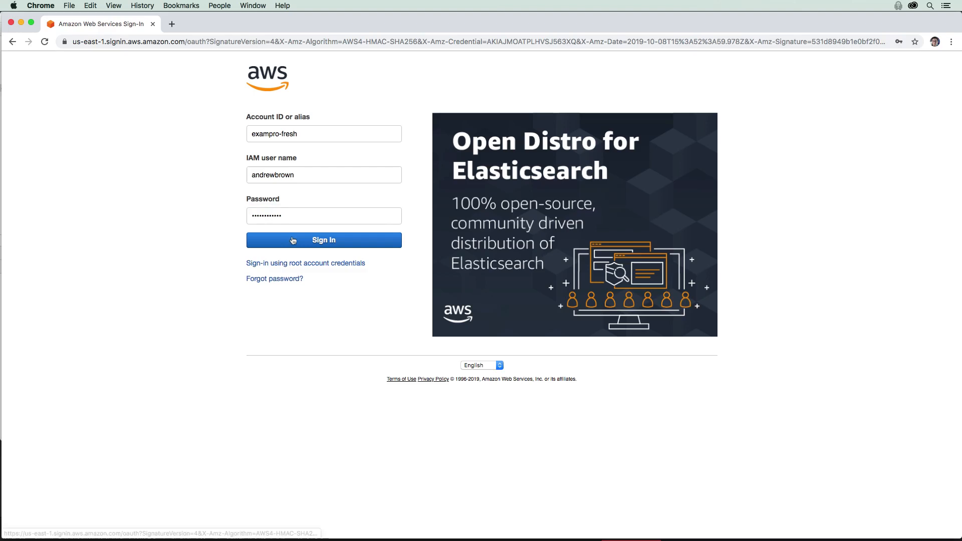
click(324, 240)
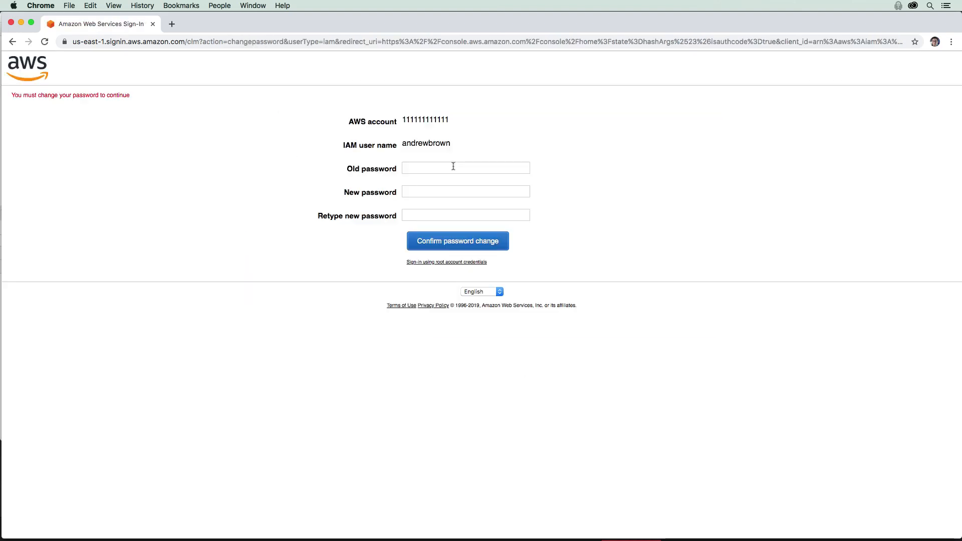
Enter the old and new passwords and confirm the password change.
click(465, 192)
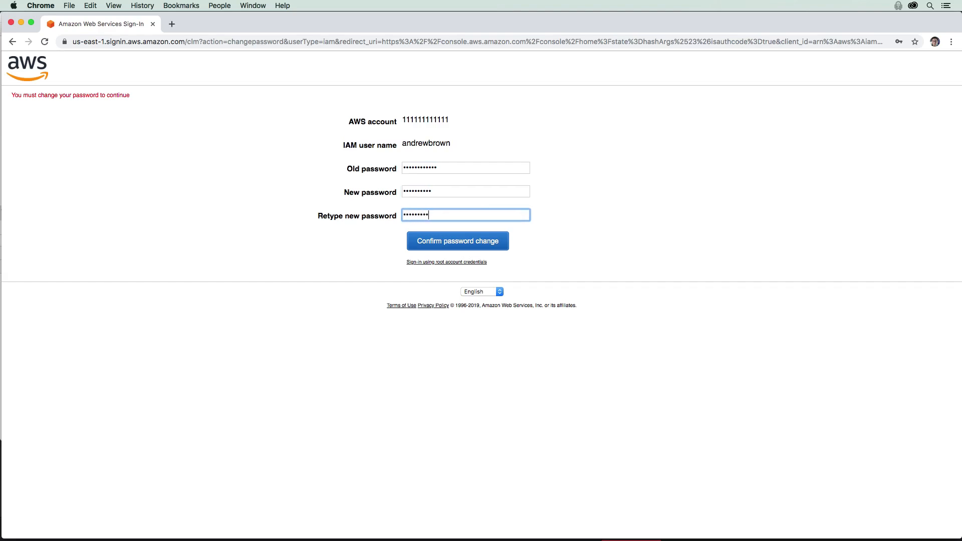
click(457, 241)
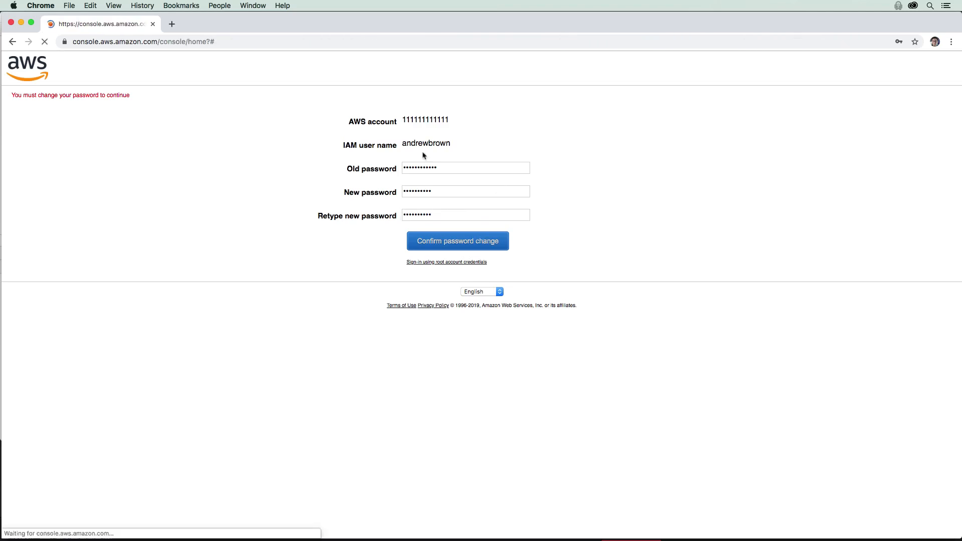
click(457, 240)
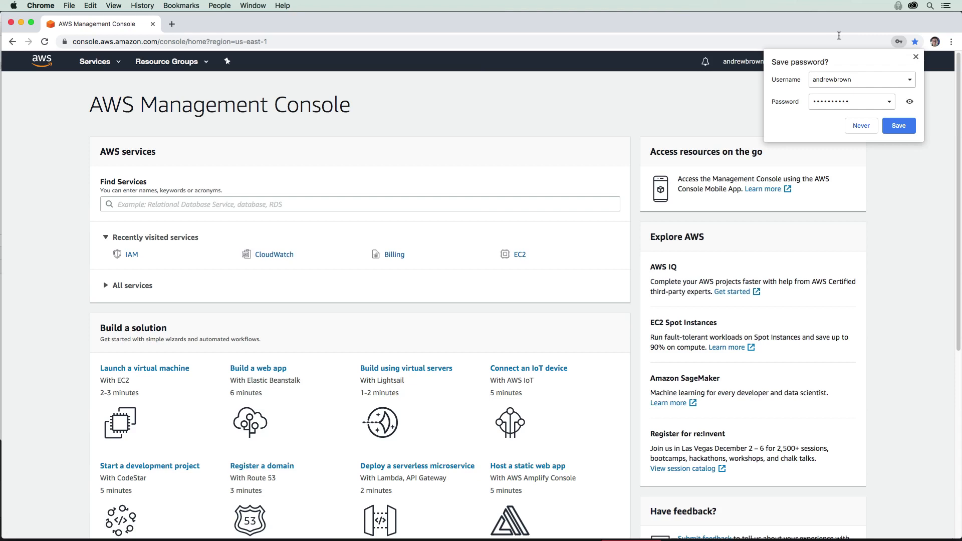
Dismiss Chrome's save-password popup and go to IAM from recently visited services.
click(915, 57)
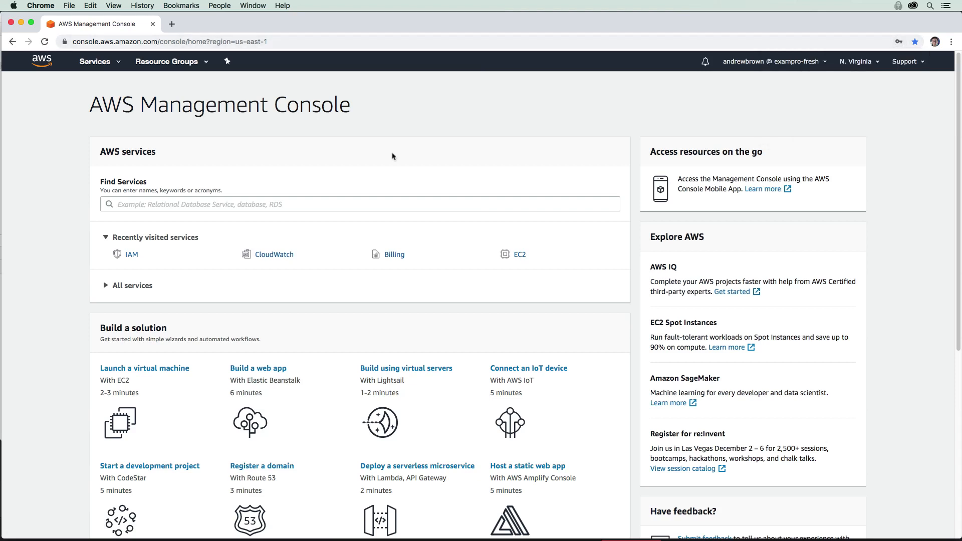
mouse_move(414, 135)
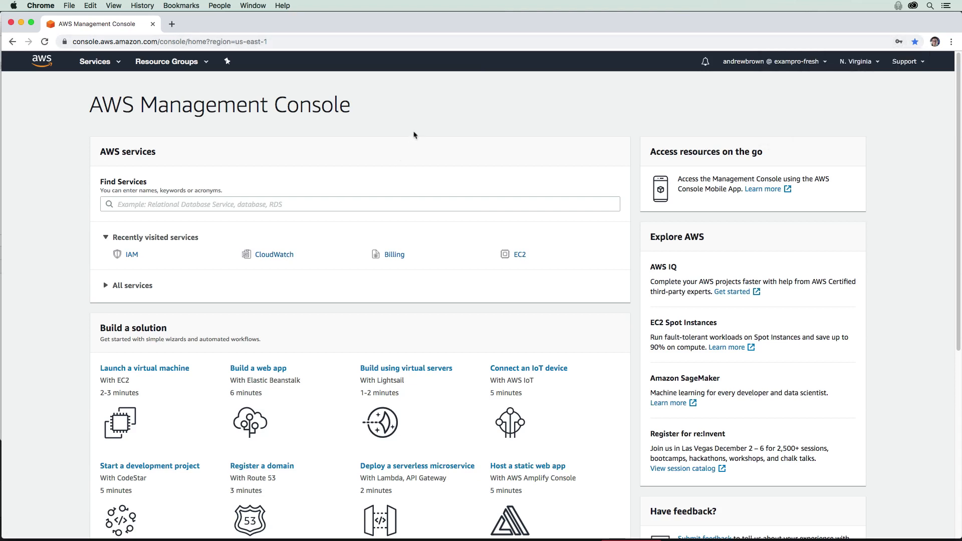
mouse_move(215, 227)
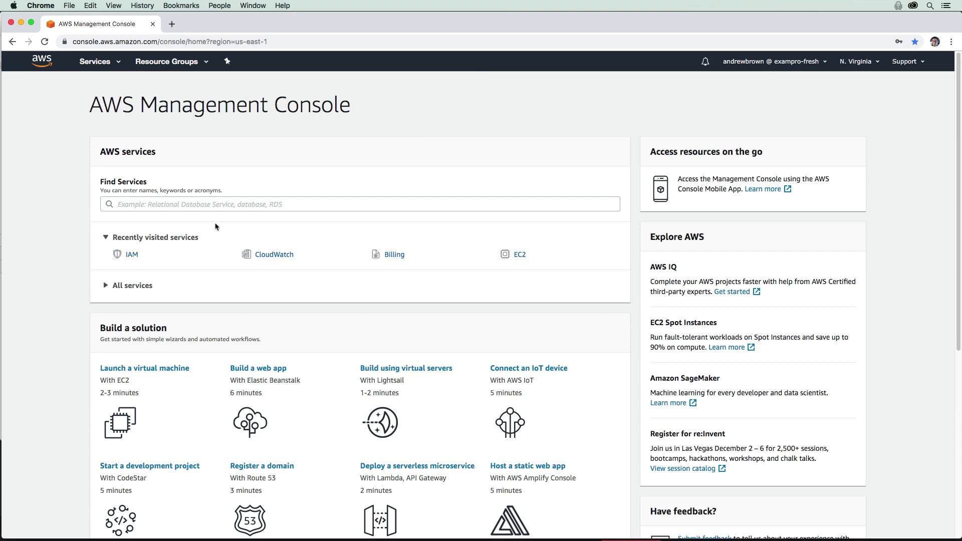
click(130, 253)
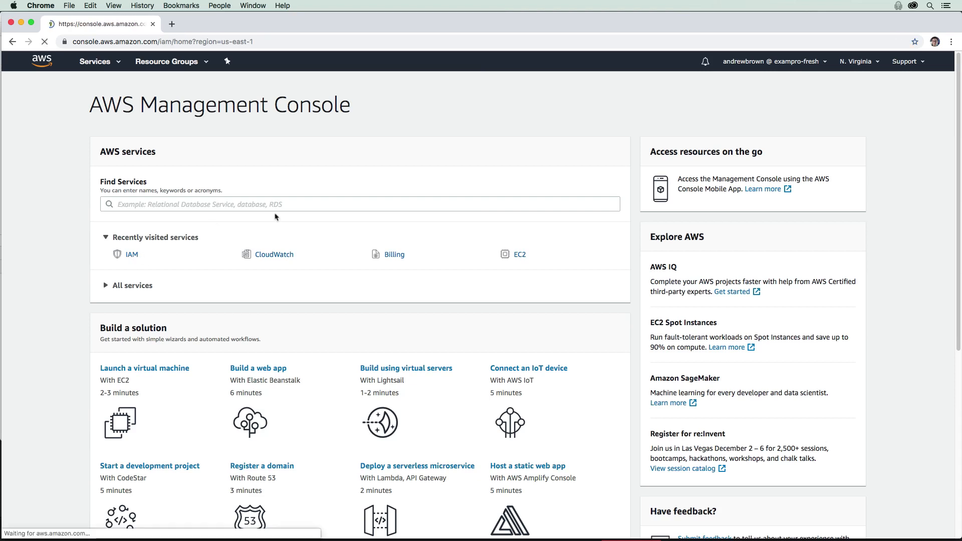
From IAM Users, open the IAM user's summary page with its attached policies.
click(130, 254)
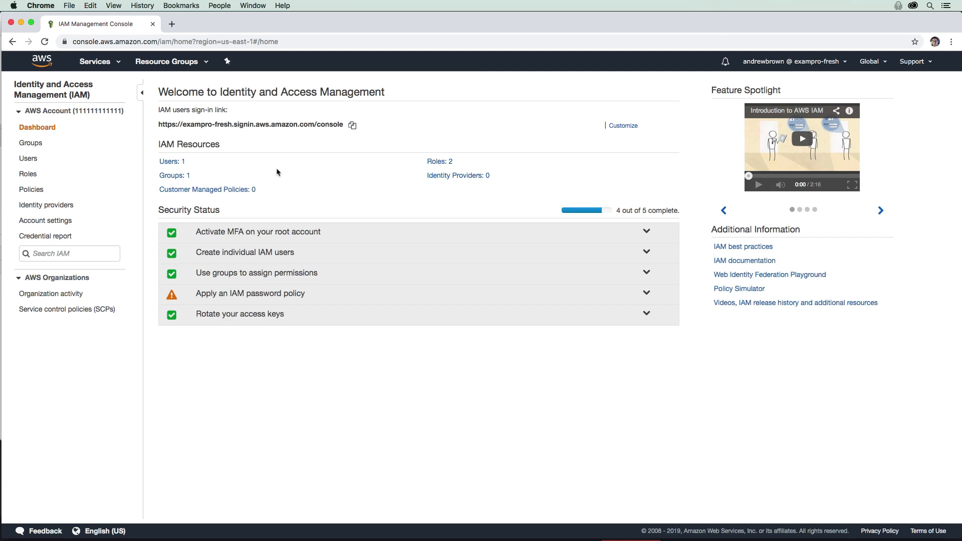
mouse_move(55, 174)
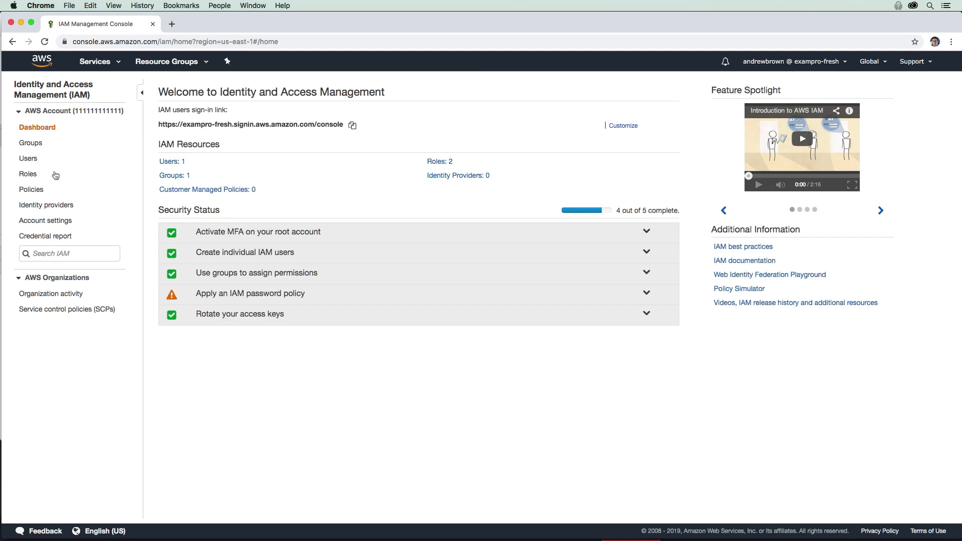
click(28, 158)
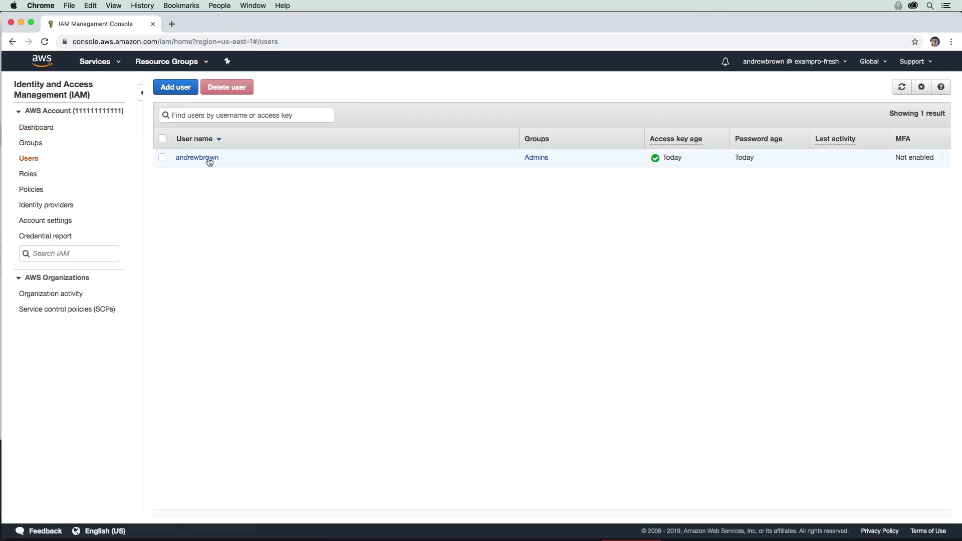
click(196, 157)
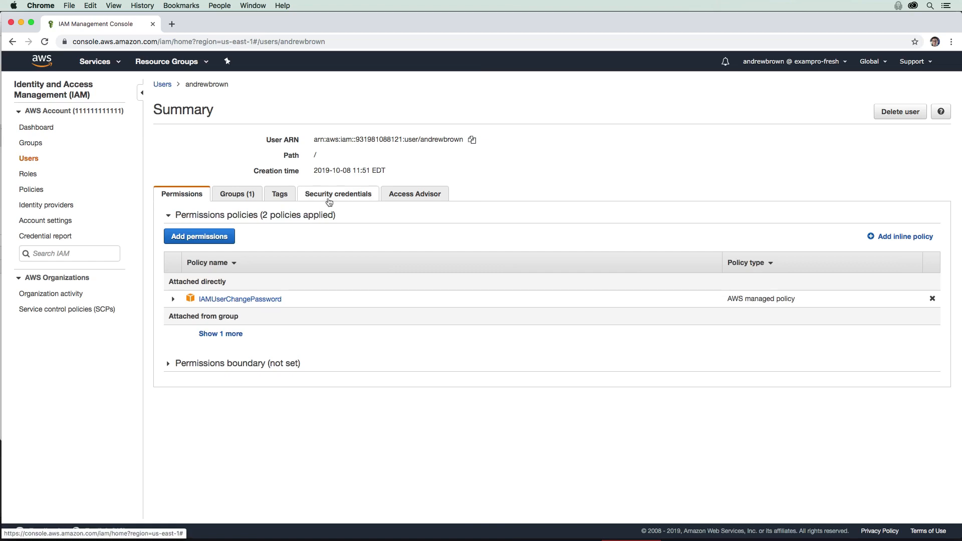
Under Security credentials, make the old access key inactive and create a new active key.
click(337, 193)
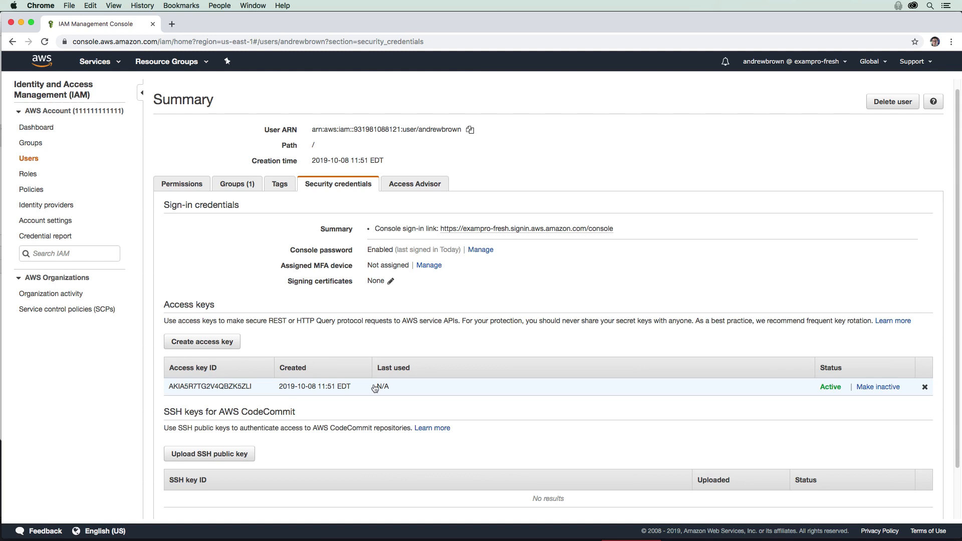
mouse_move(877, 387)
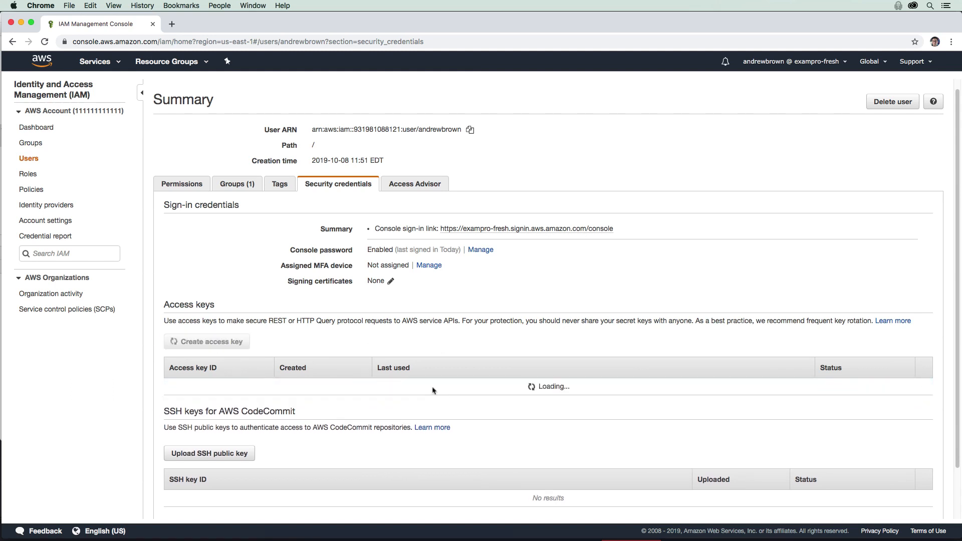
click(206, 341)
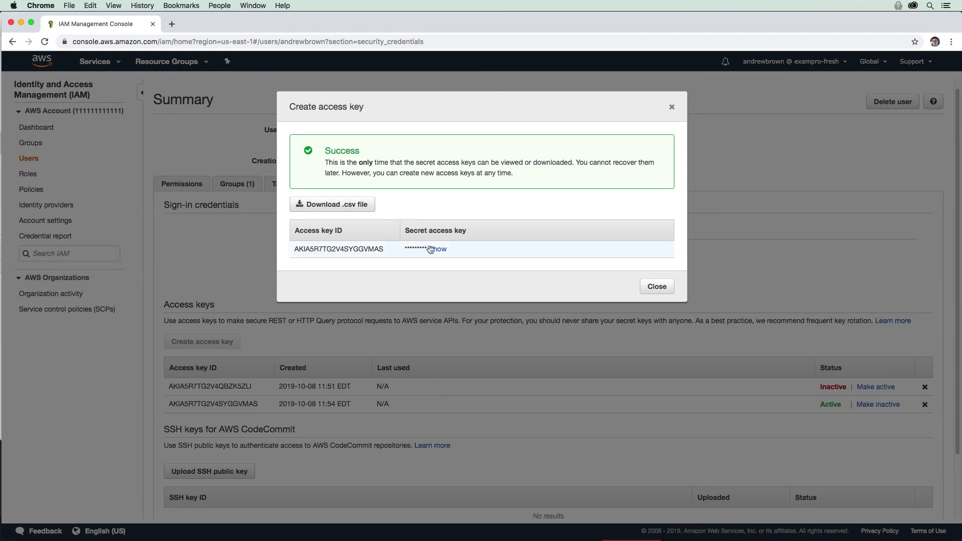
mouse_move(411, 200)
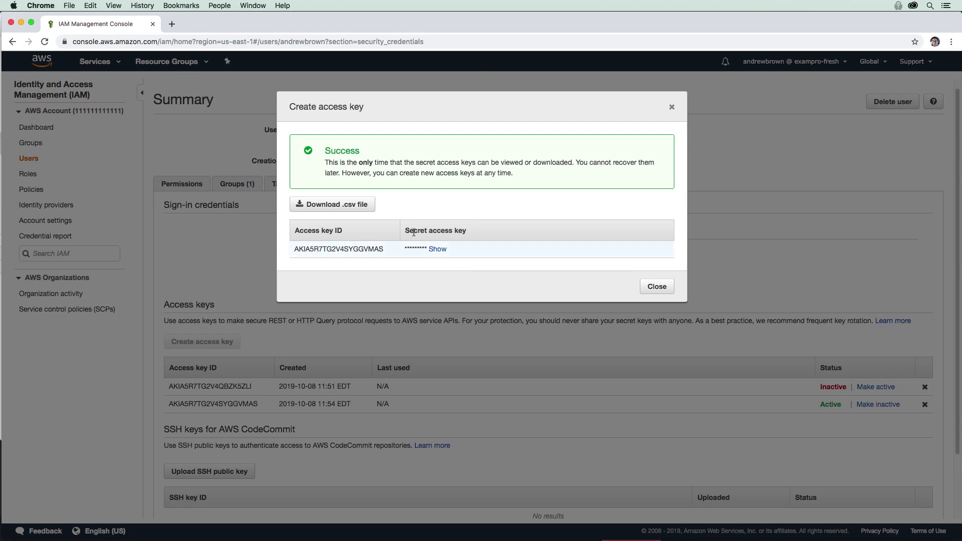
mouse_move(375, 246)
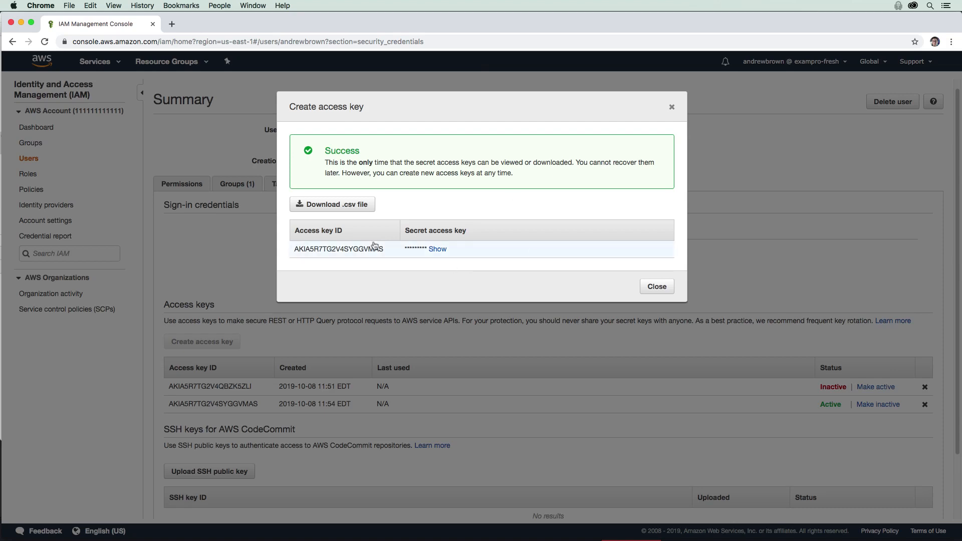
click(655, 286)
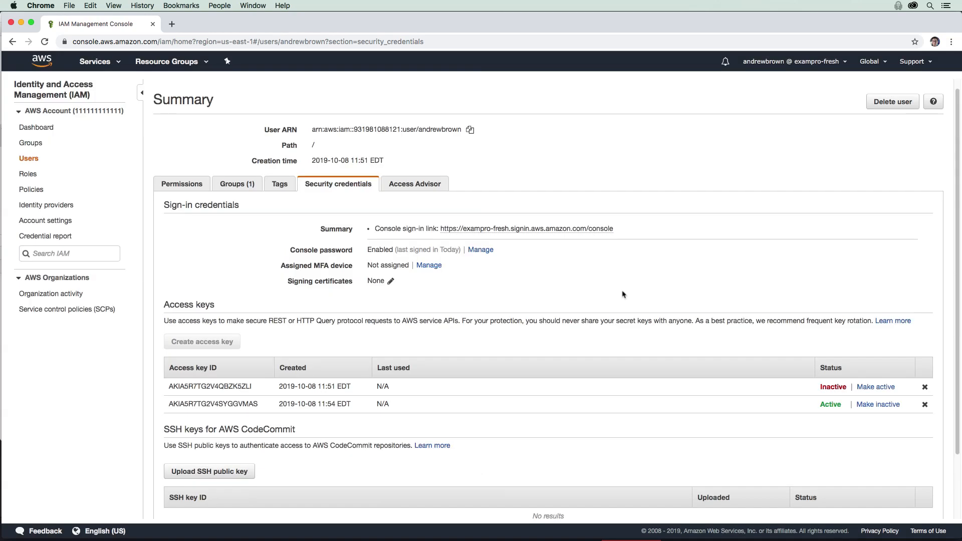
mouse_move(512, 268)
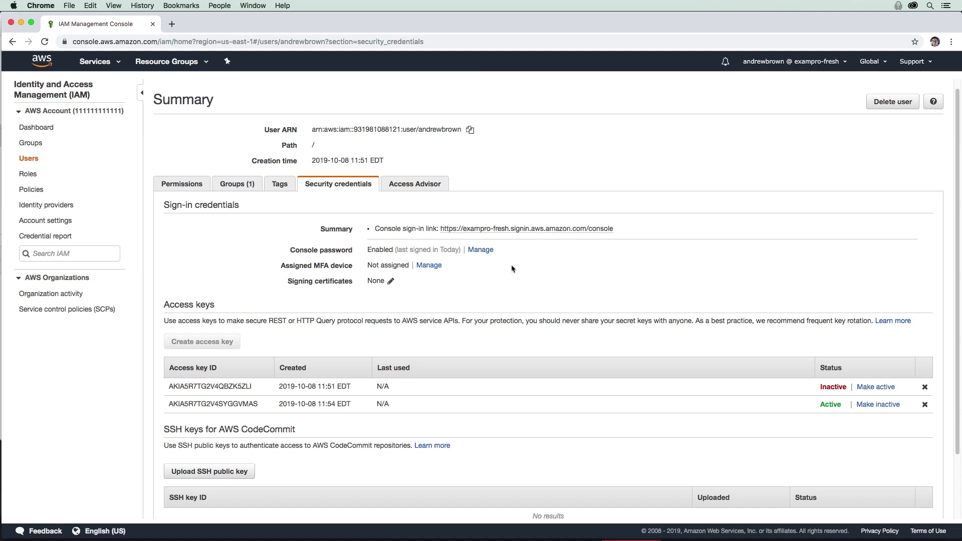
mouse_move(464, 260)
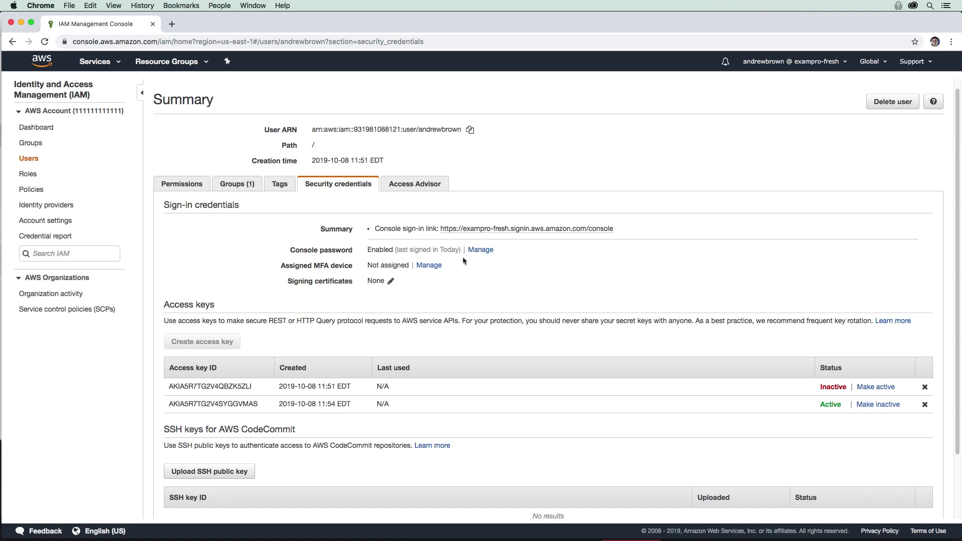
mouse_move(190, 135)
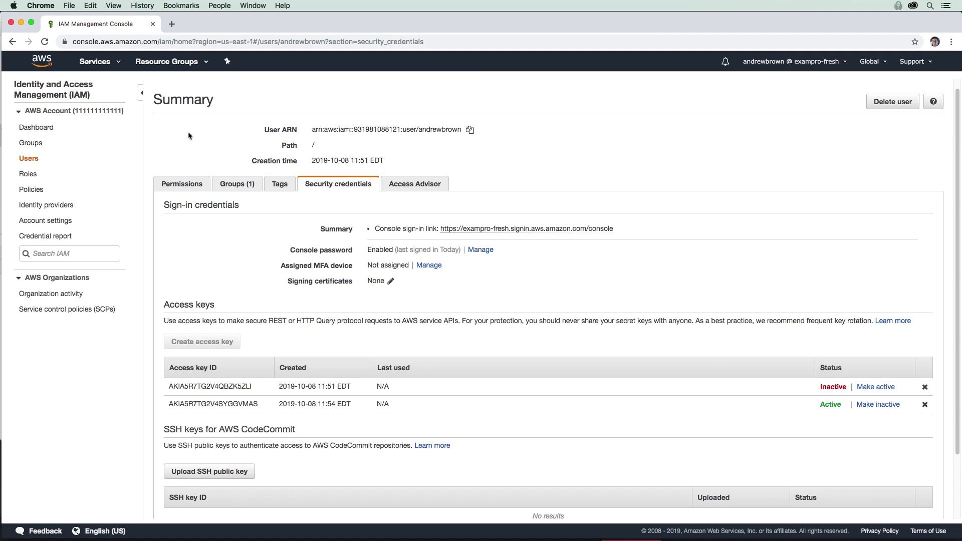
mouse_move(753, 77)
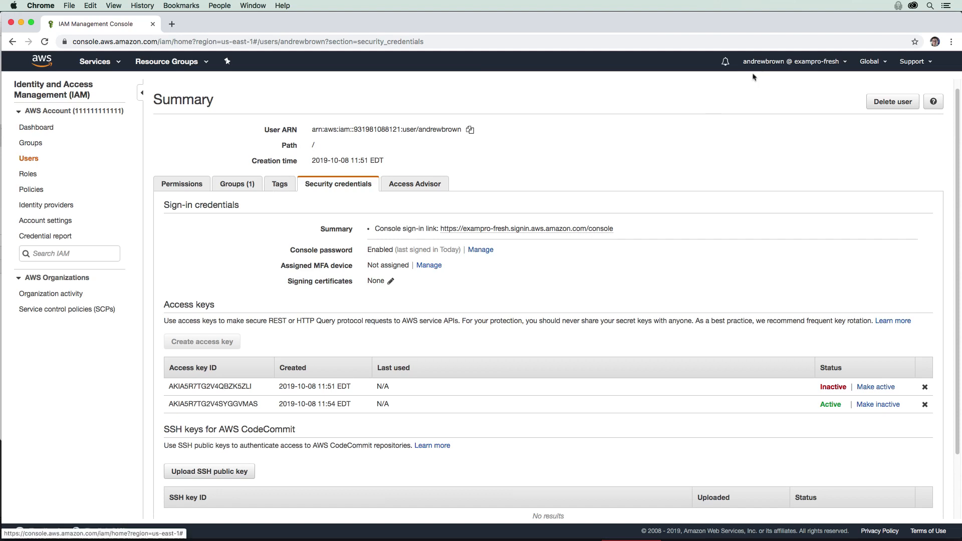
mouse_move(716, 112)
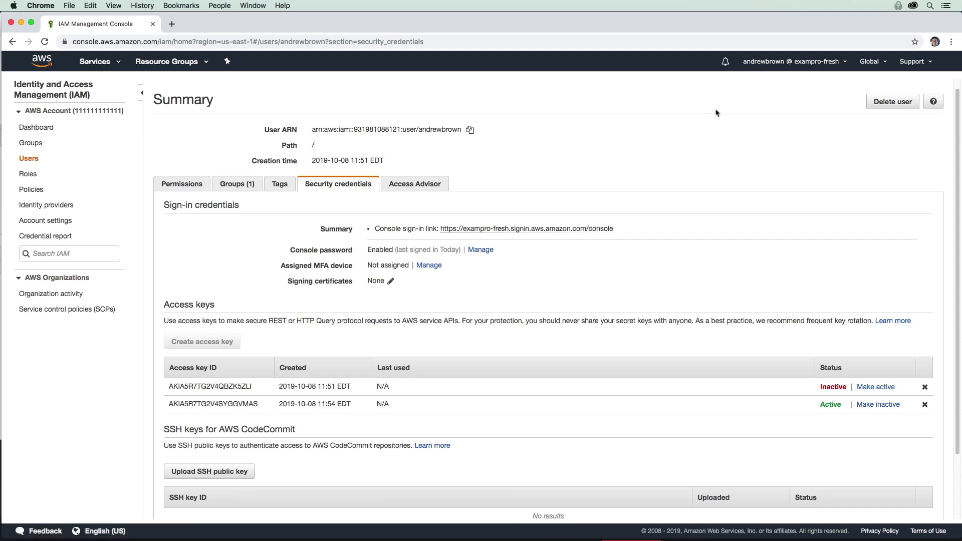
click(794, 61)
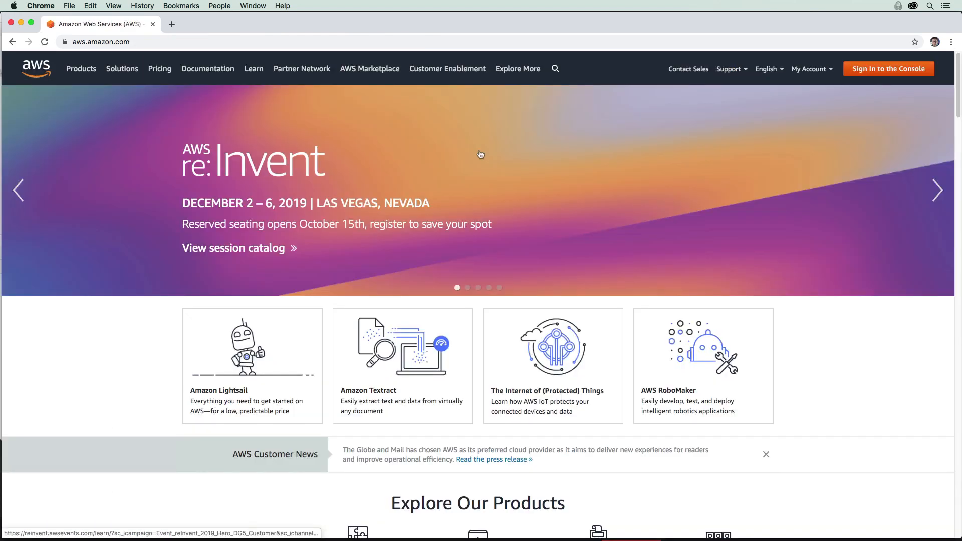
mouse_move(878, 92)
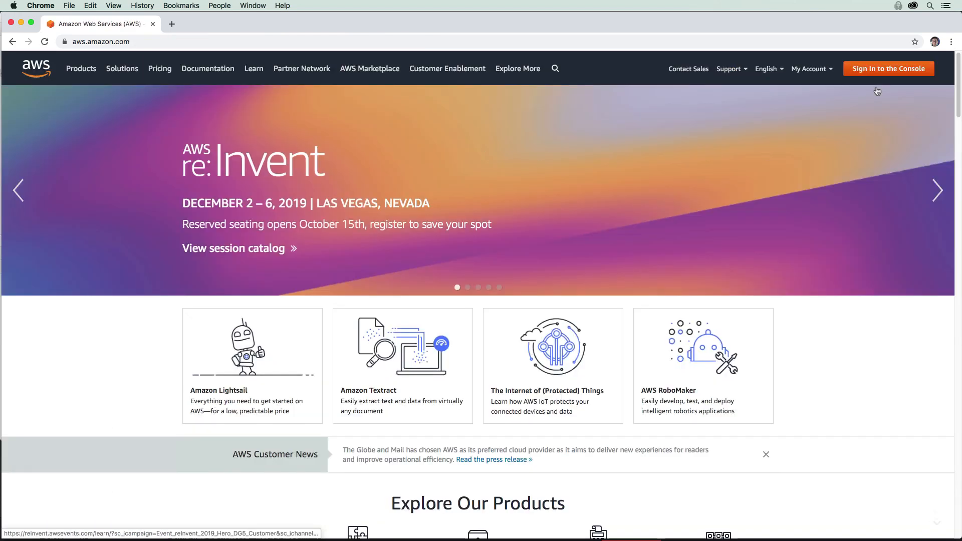
Reach the root user sign-in page that asks for the AWS account email.
click(888, 69)
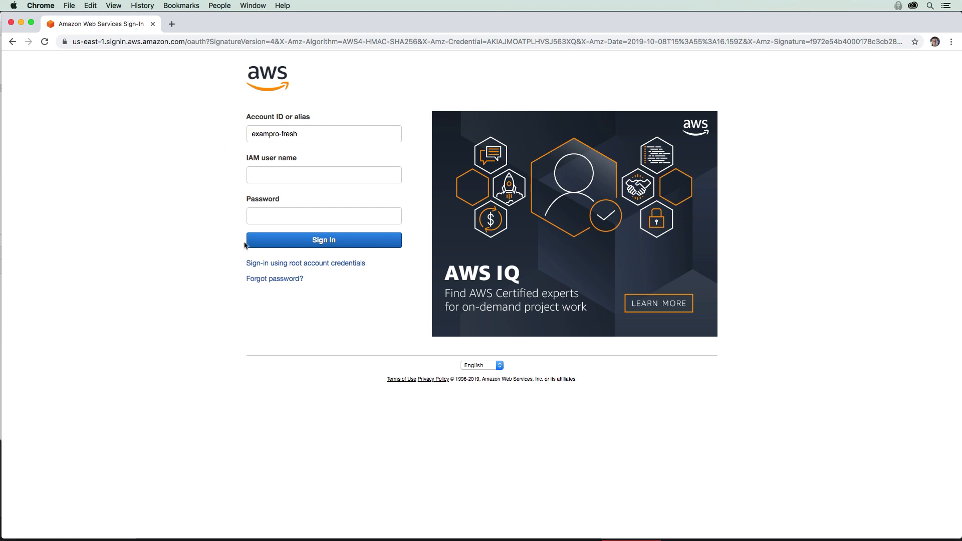
click(323, 240)
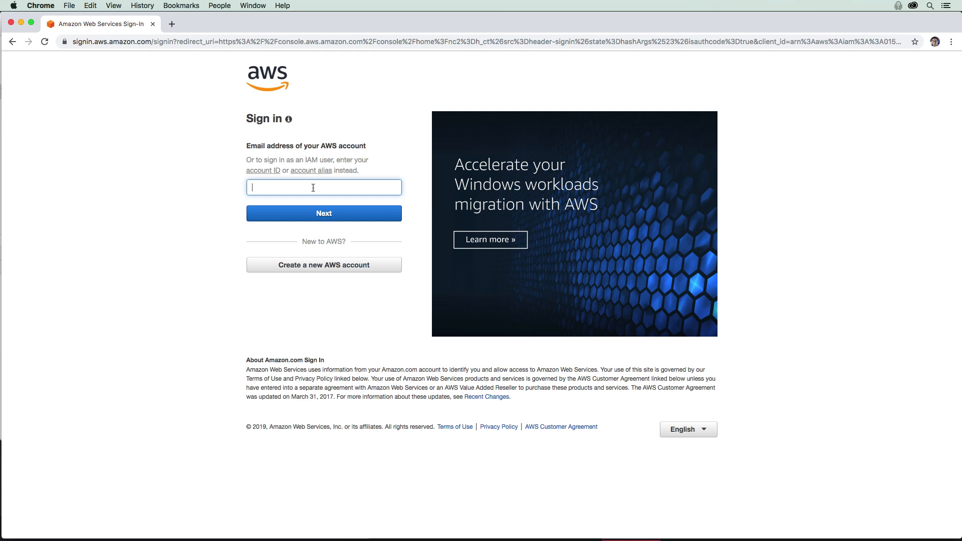
mouse_move(307, 191)
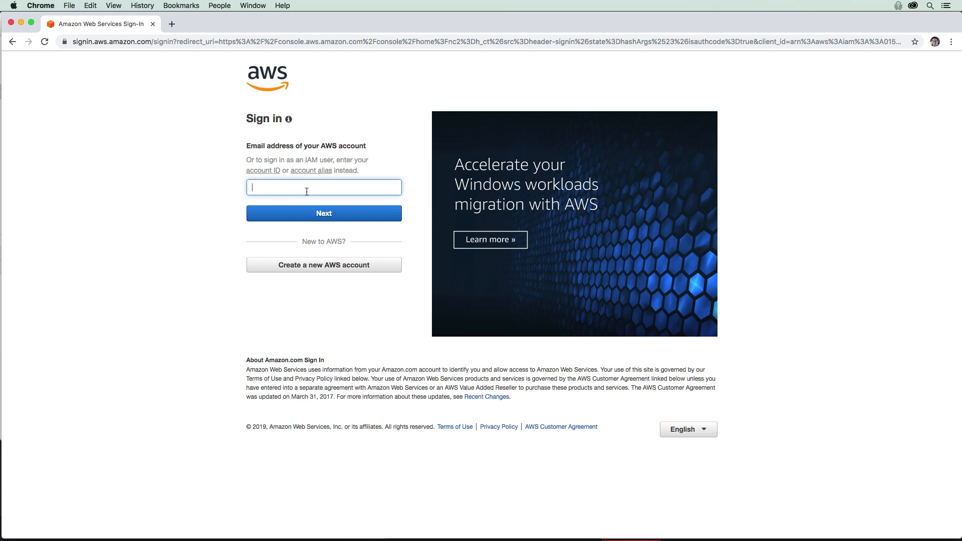
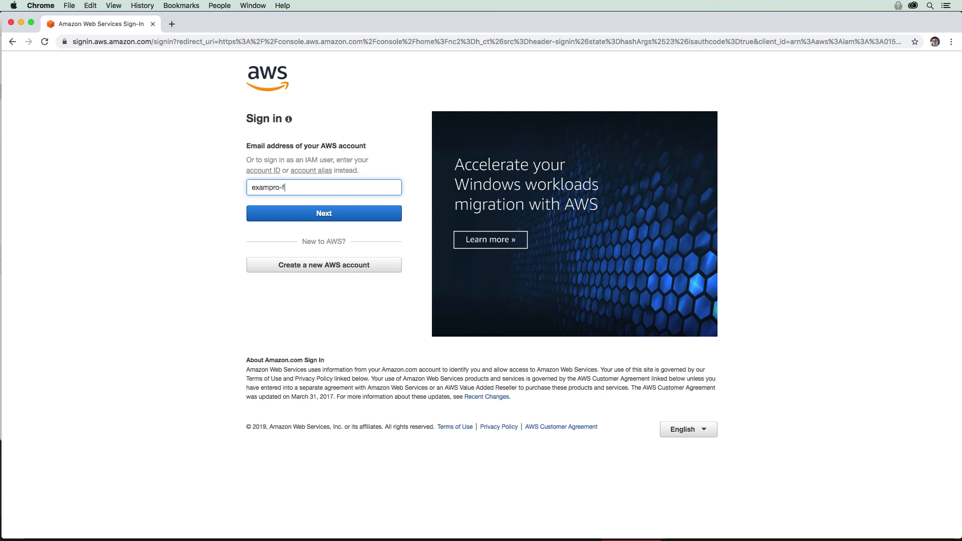
click(323, 213)
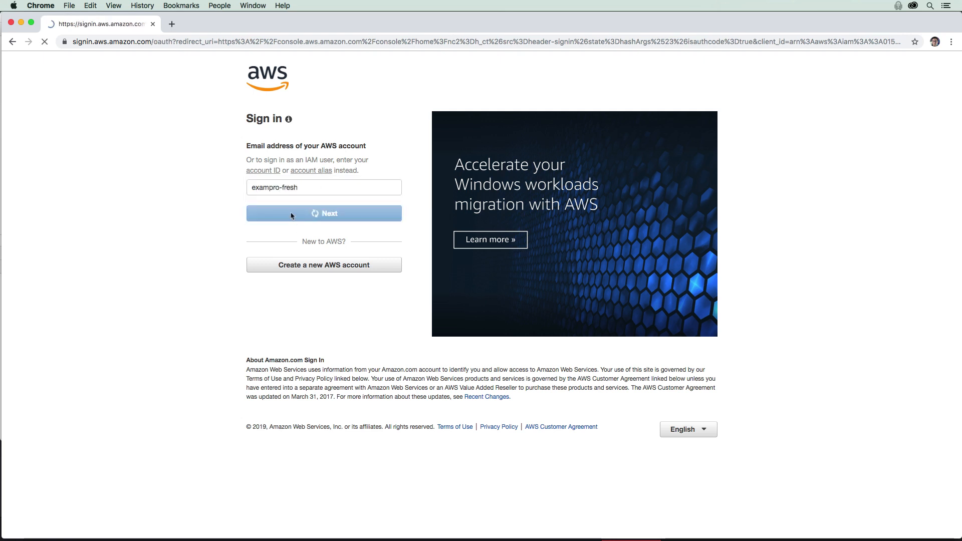
click(323, 213)
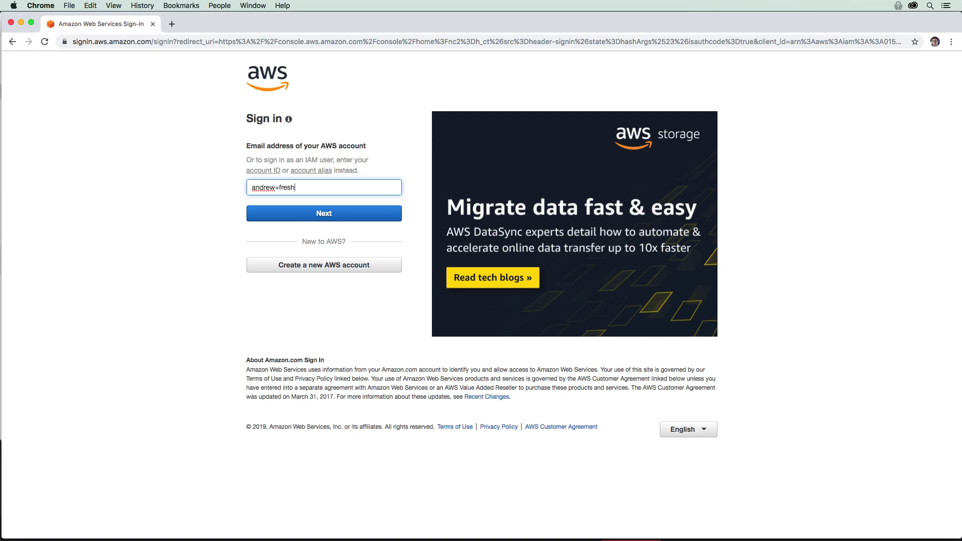
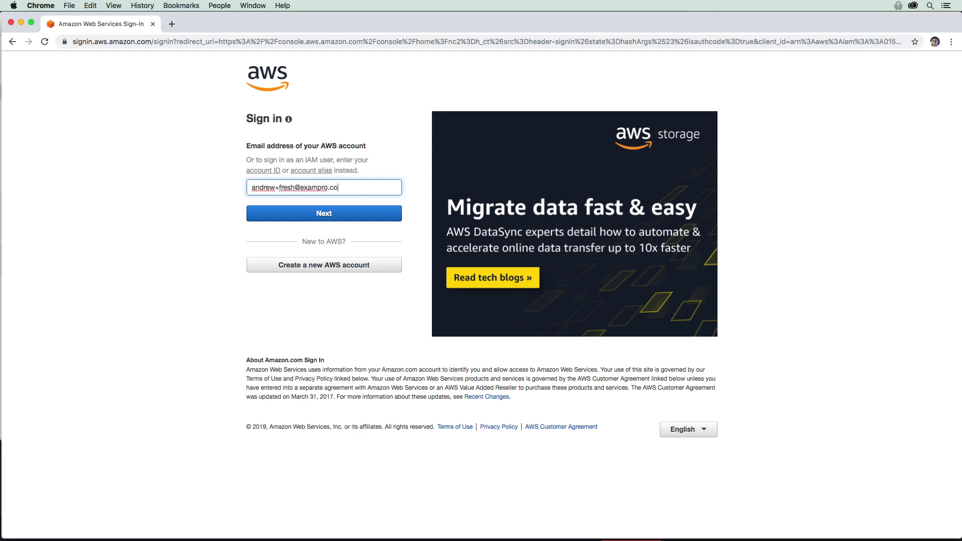
click(324, 212)
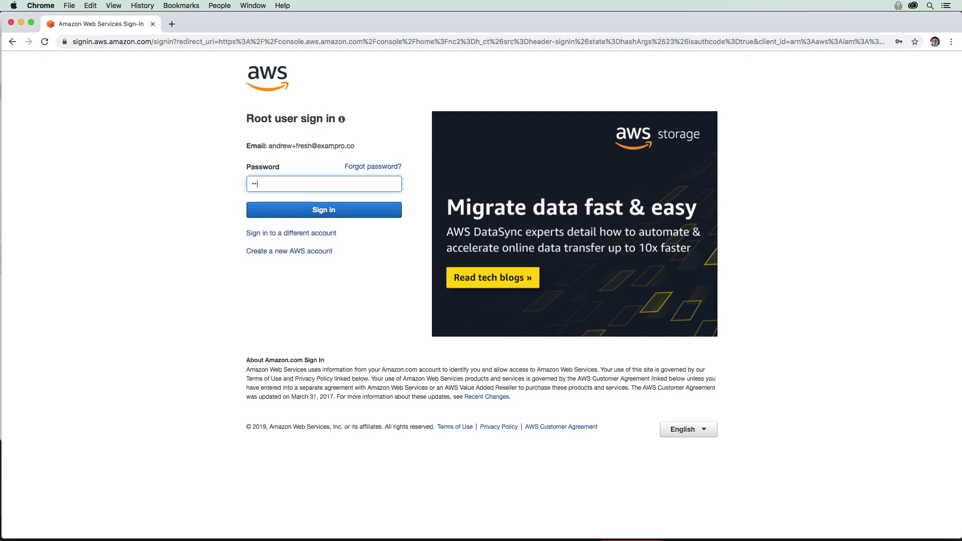
click(323, 209)
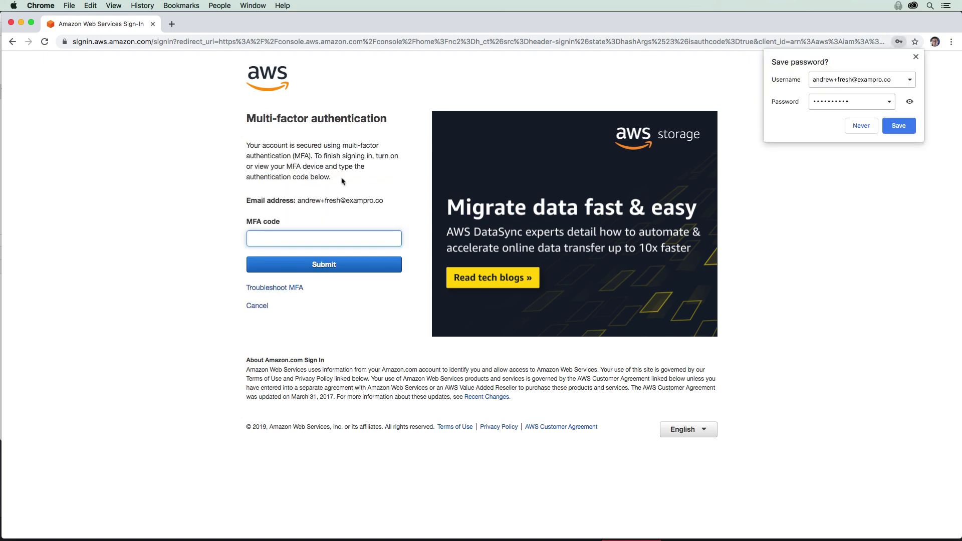
mouse_move(896, 62)
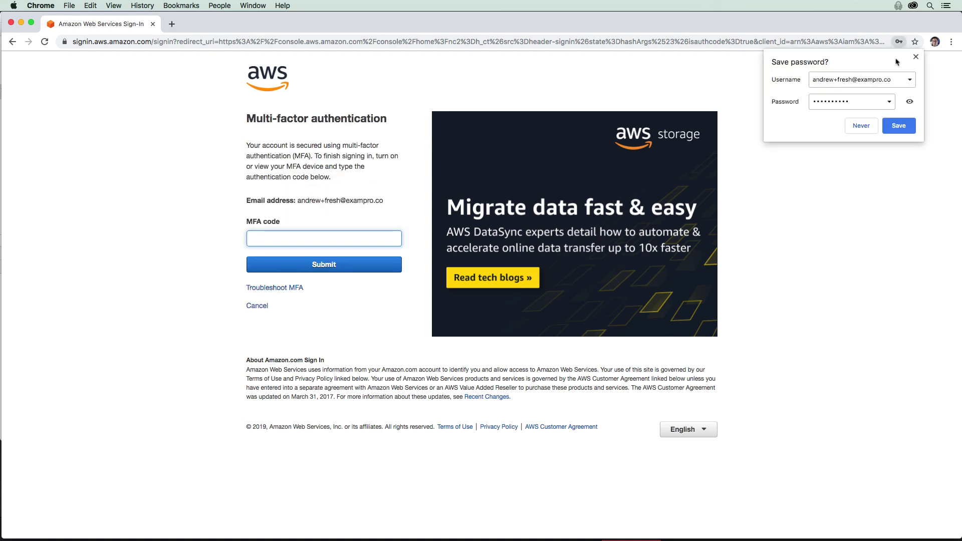
click(915, 56)
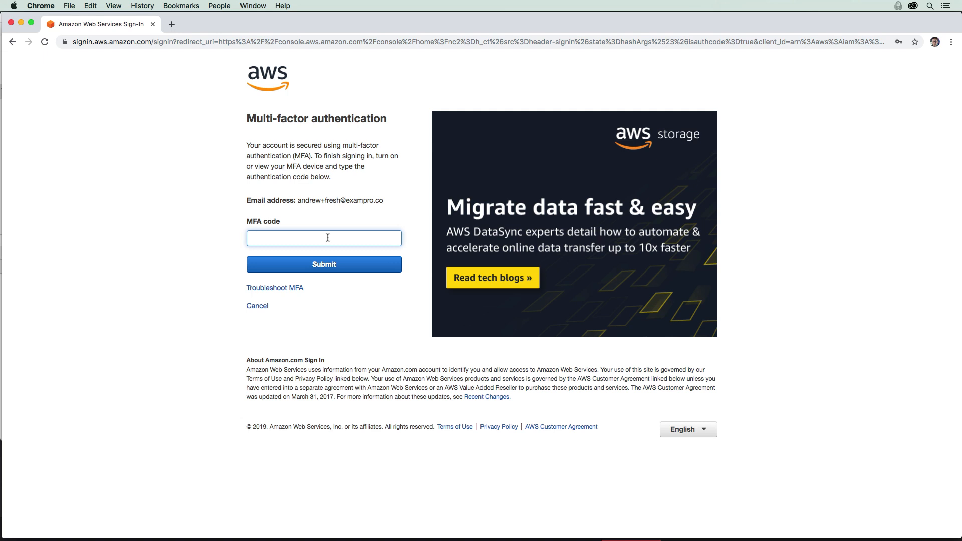
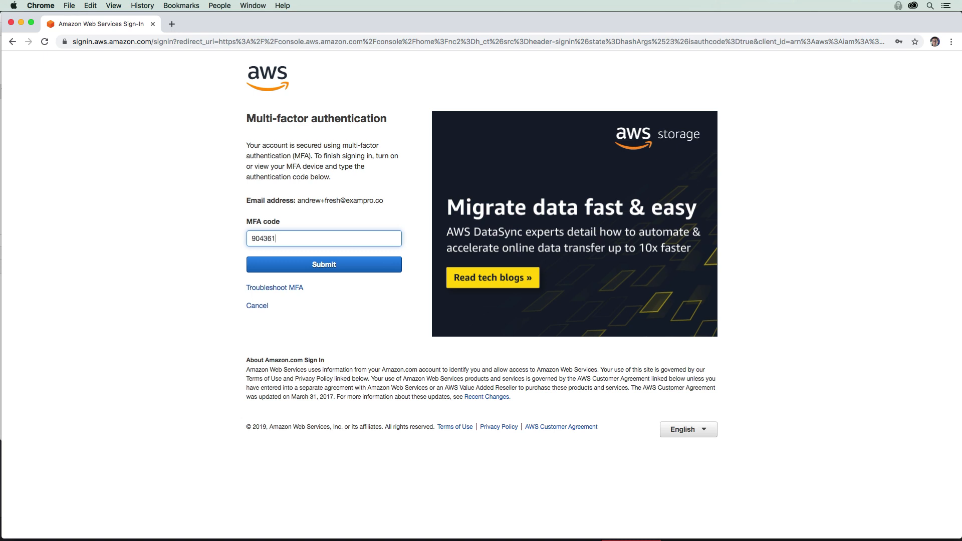
click(324, 264)
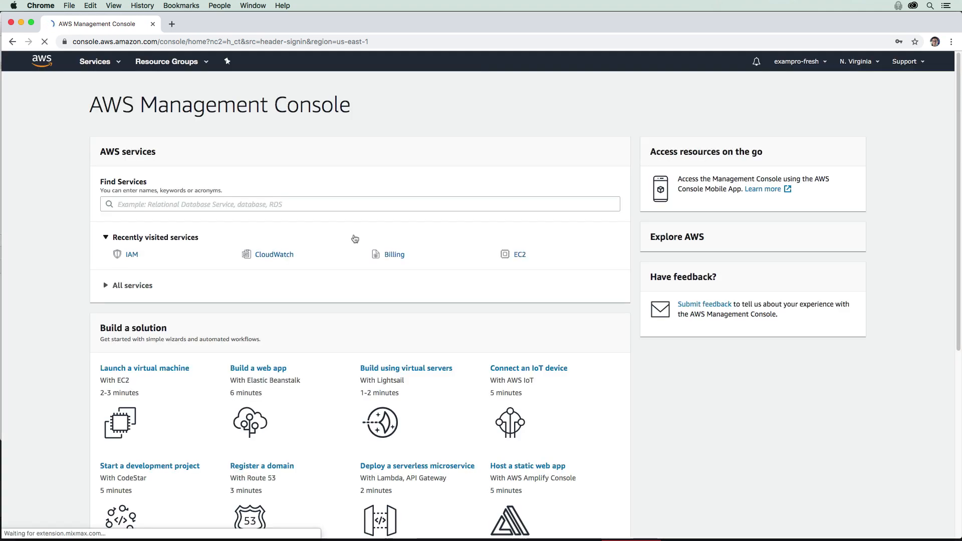